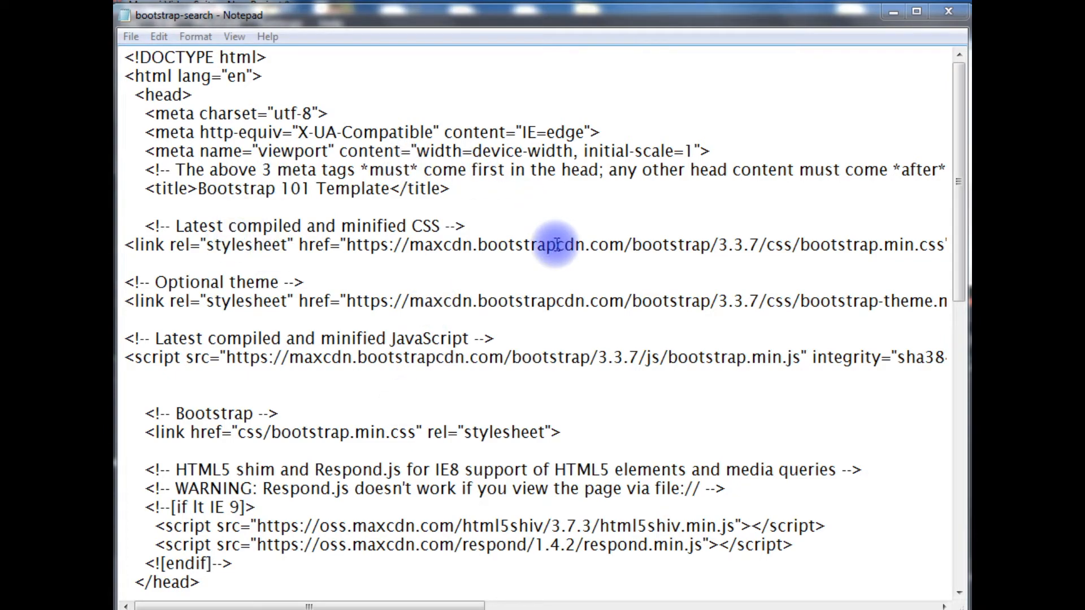
Scroll down past the head section to the body and navbar markup
scroll("down", 3)
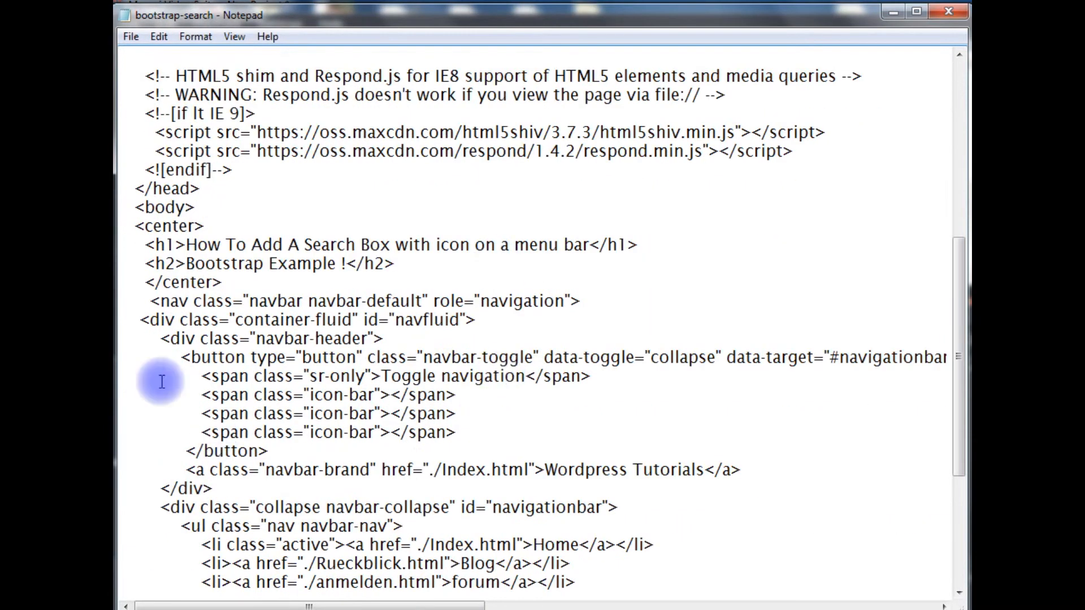
mouse_move(201, 262)
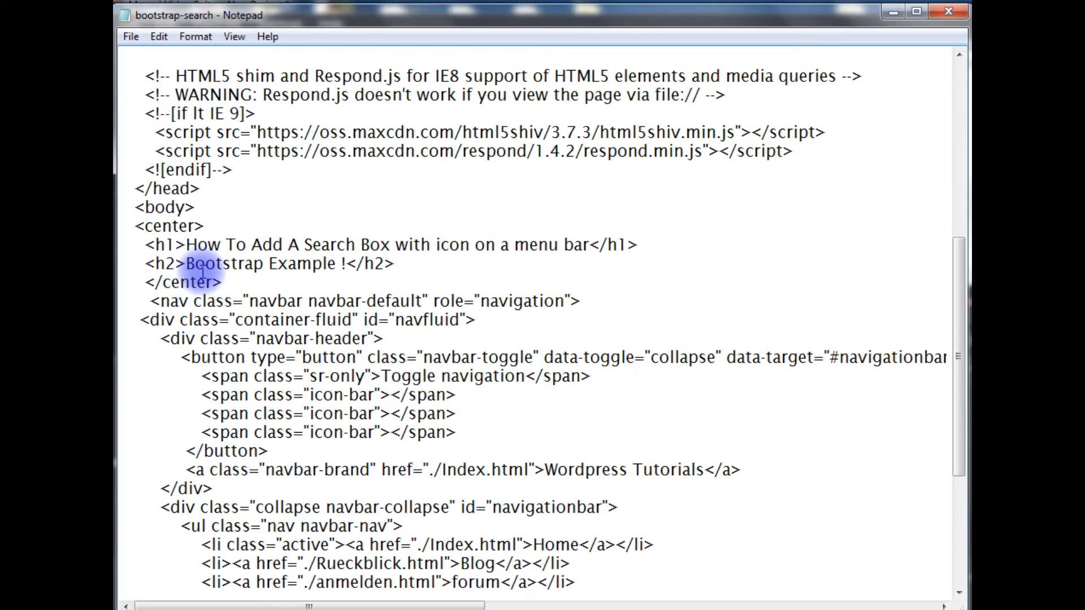
mouse_move(571, 478)
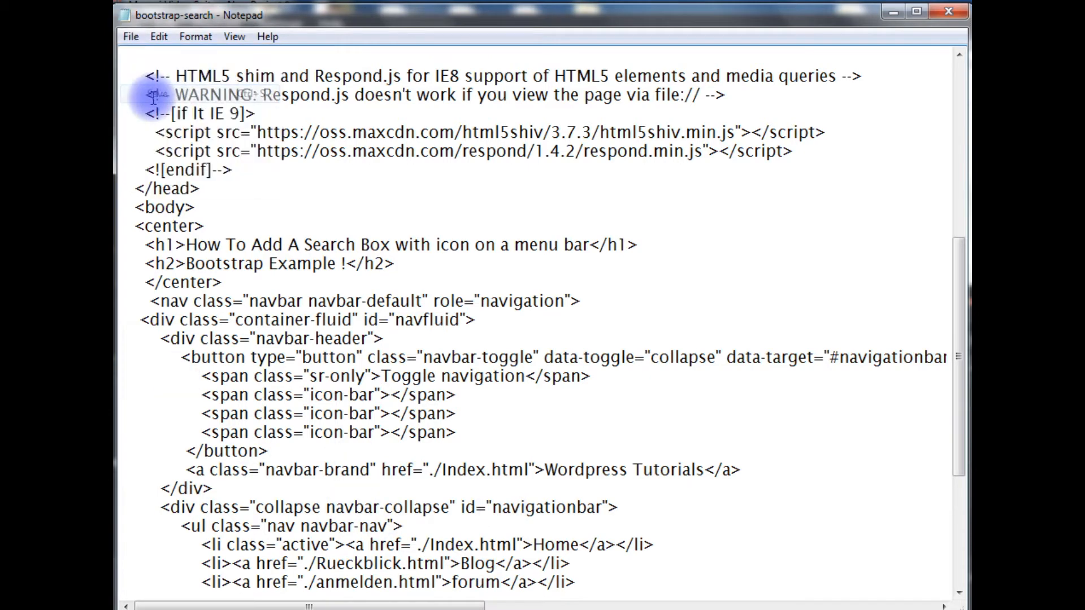
mouse_move(649, 270)
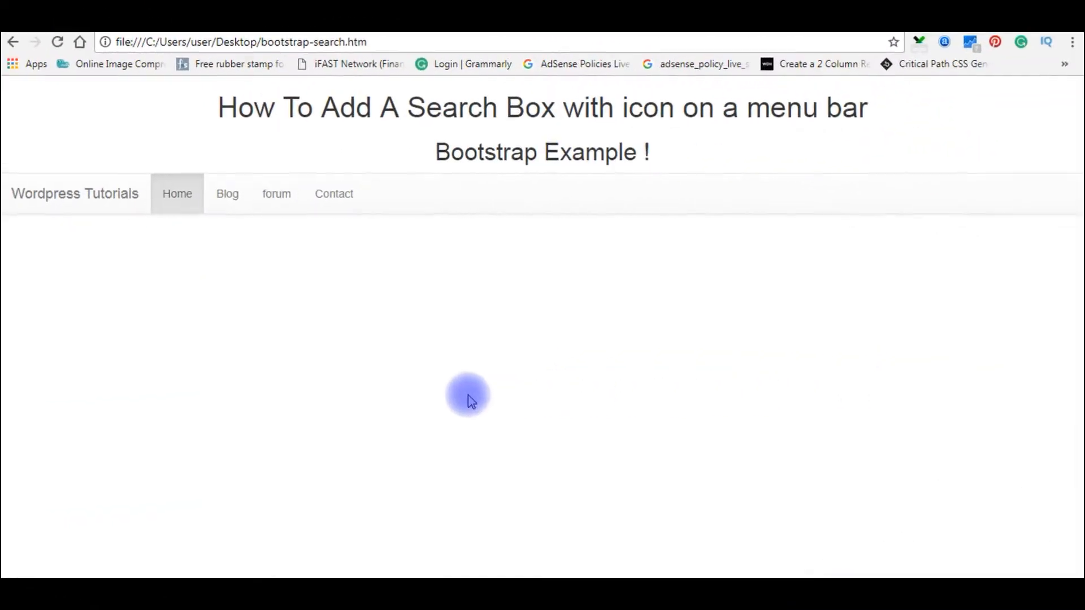
mouse_move(873, 378)
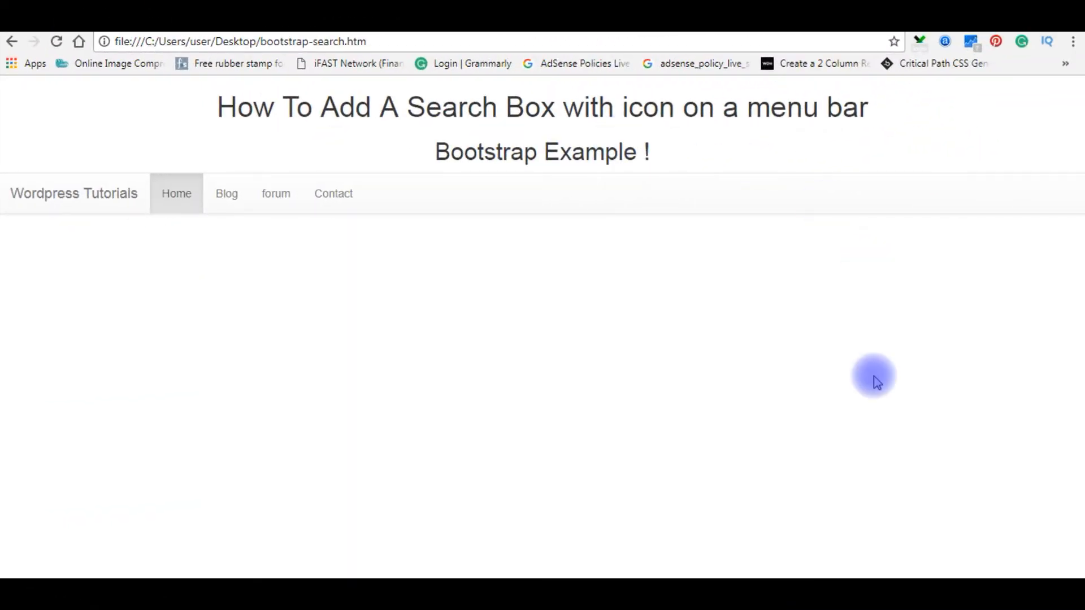
mouse_move(676, 414)
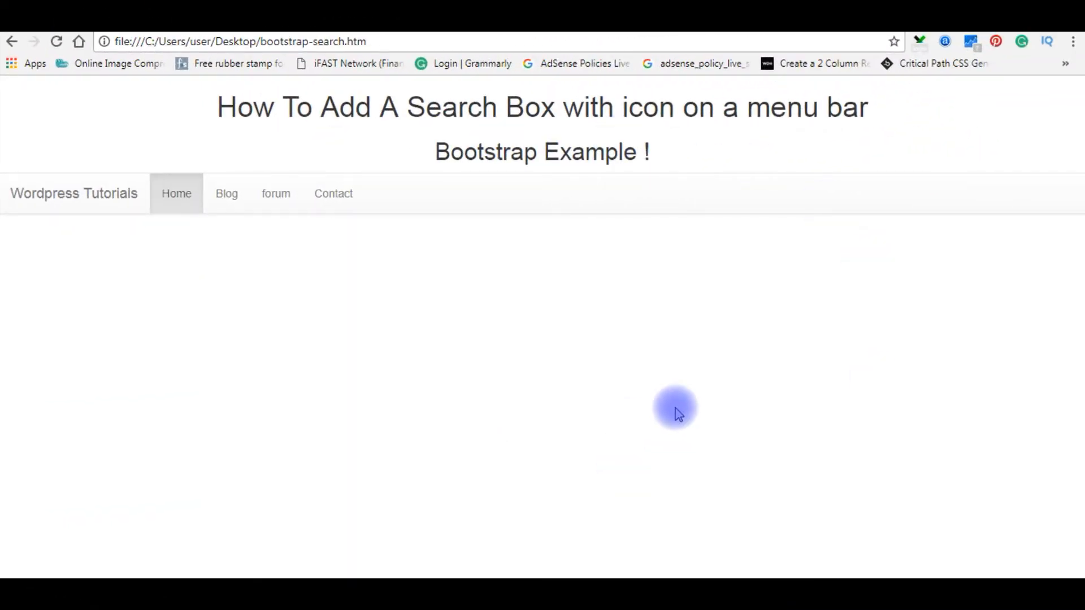
mouse_move(1024, 210)
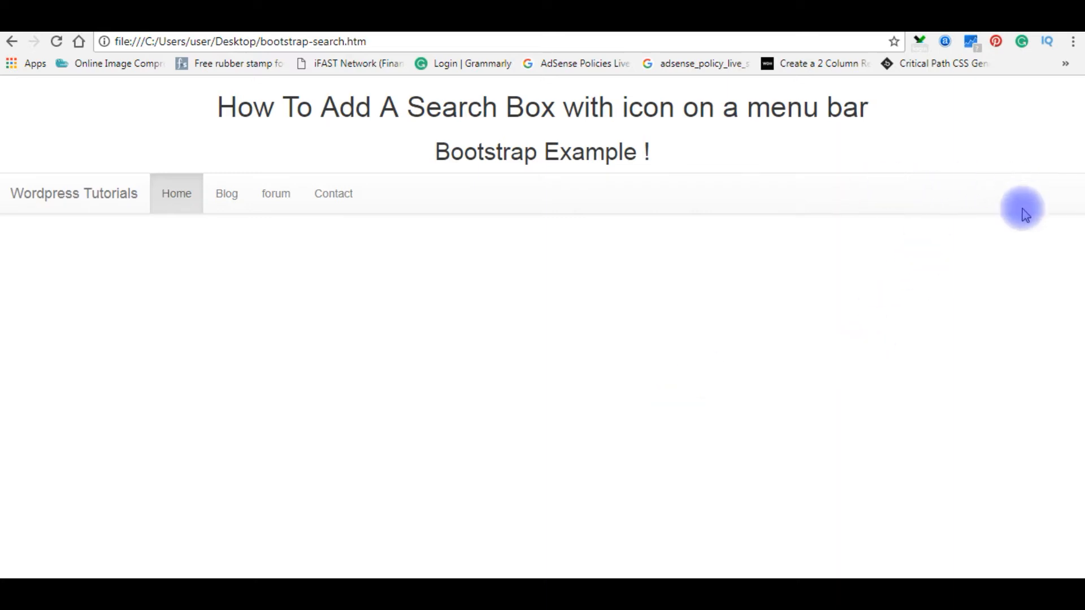
mouse_move(1036, 203)
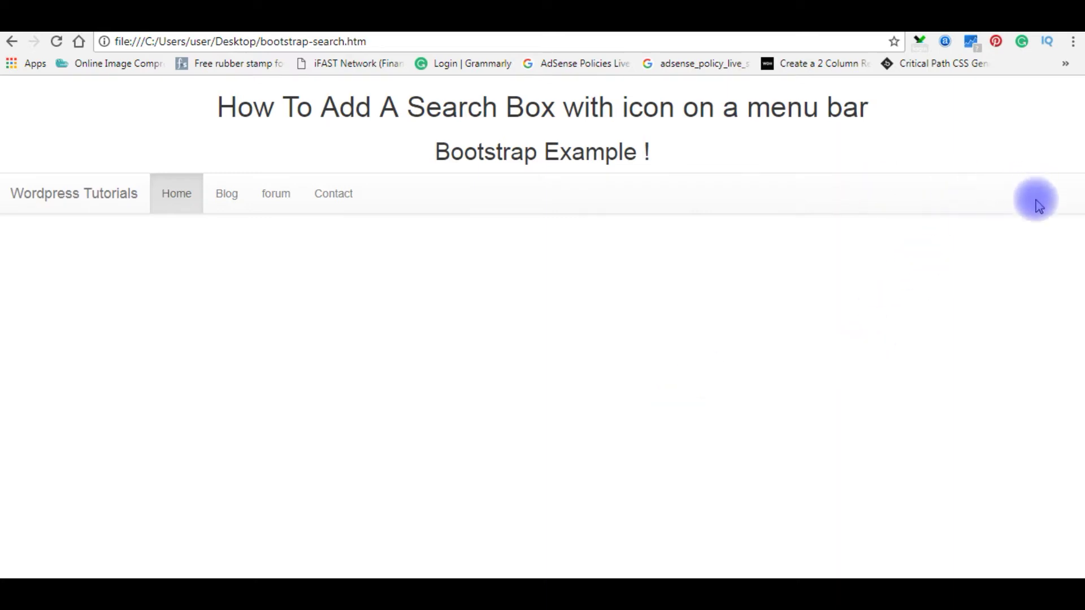
mouse_move(986, 209)
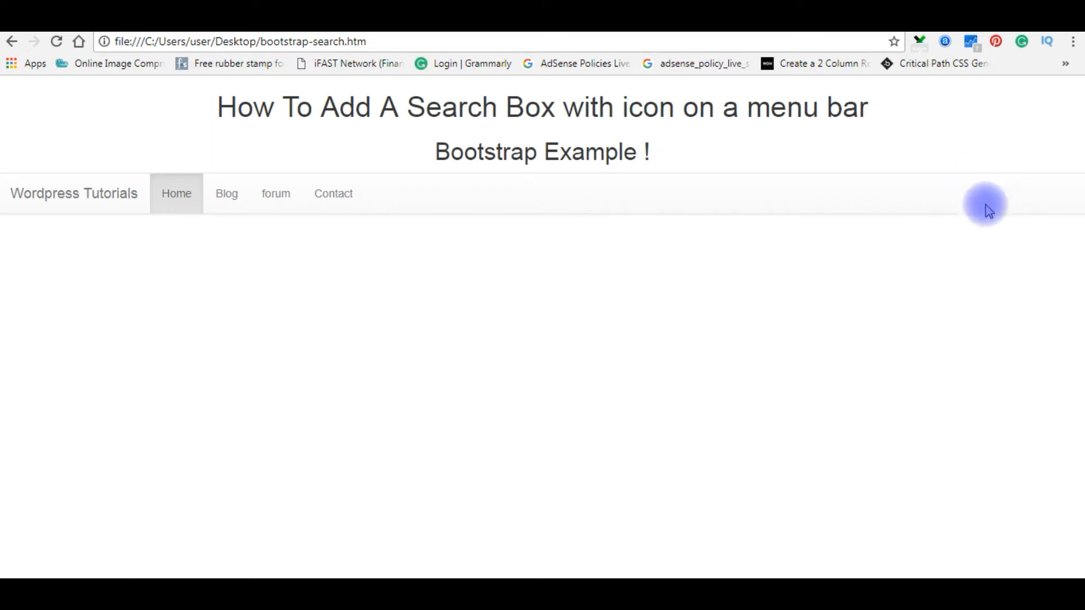
mouse_move(913, 216)
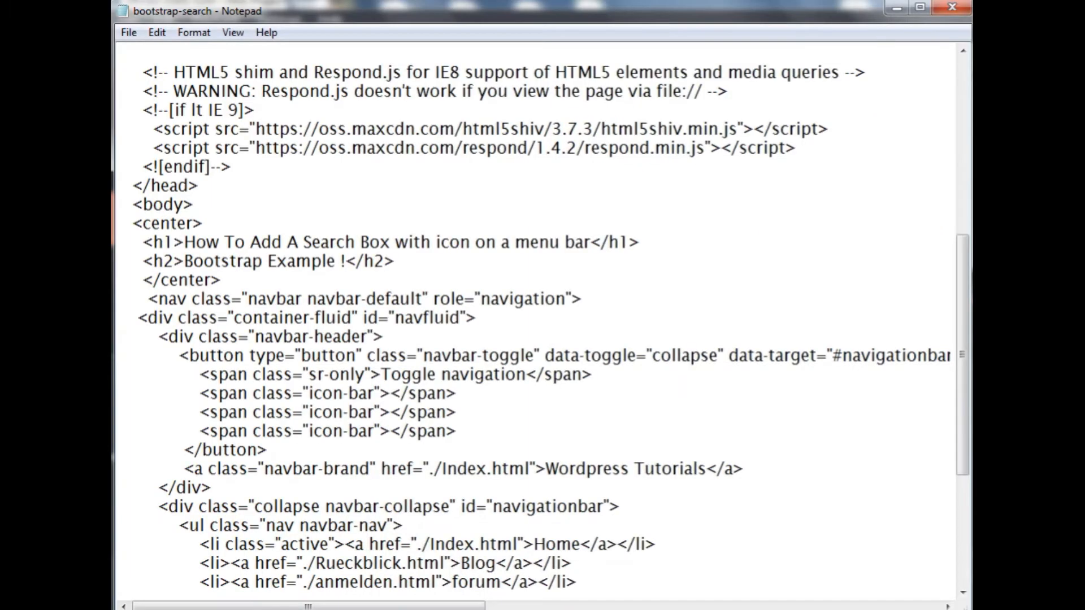
Scroll to the closing </ul> at the end of the navbar link list
scroll("up", 3)
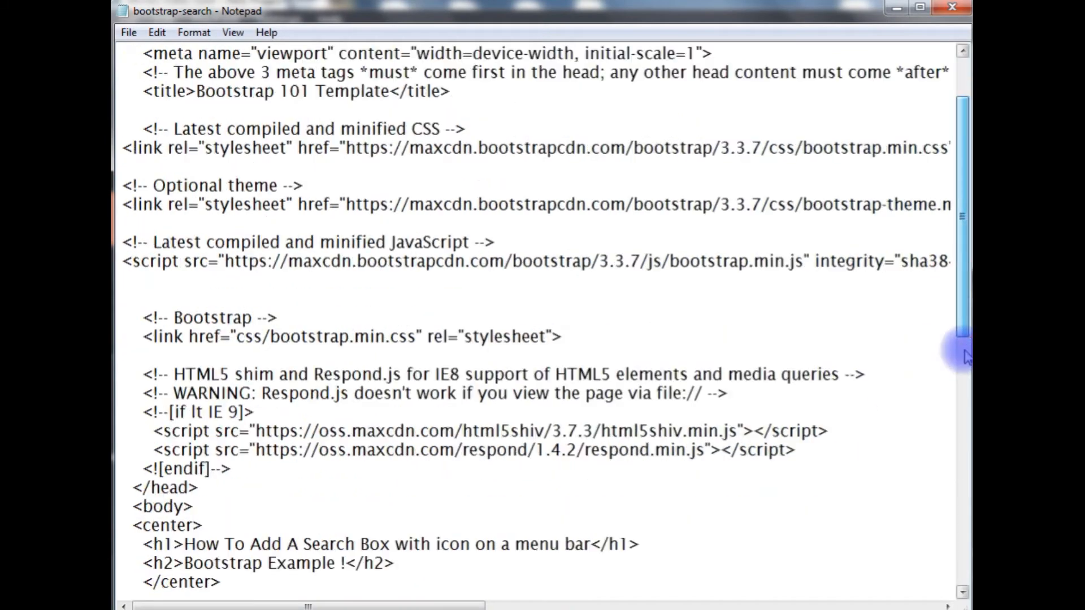
scroll("down", 3)
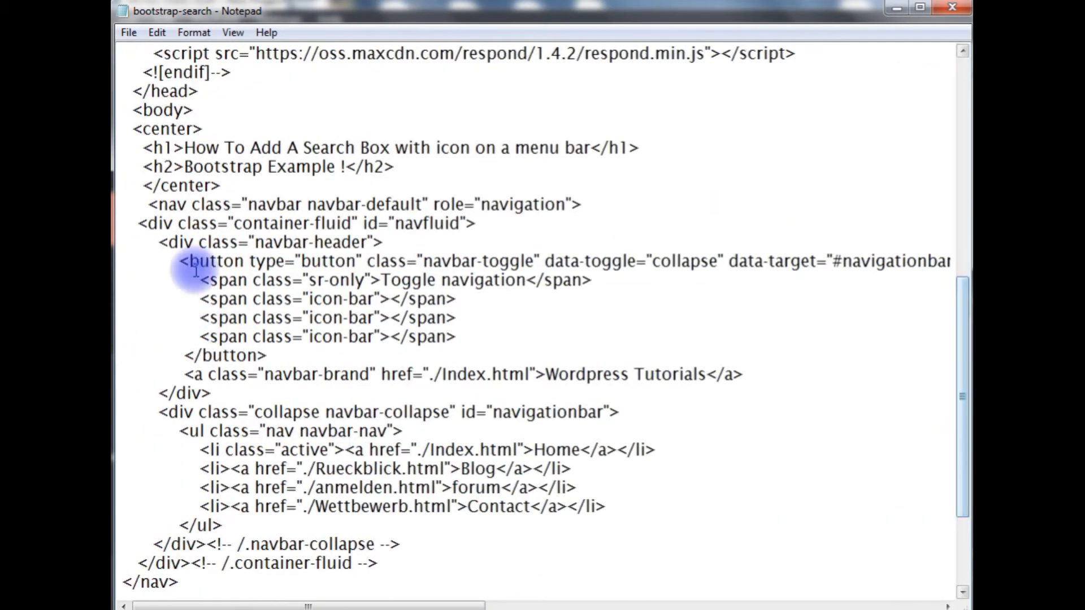
scroll("down", 3)
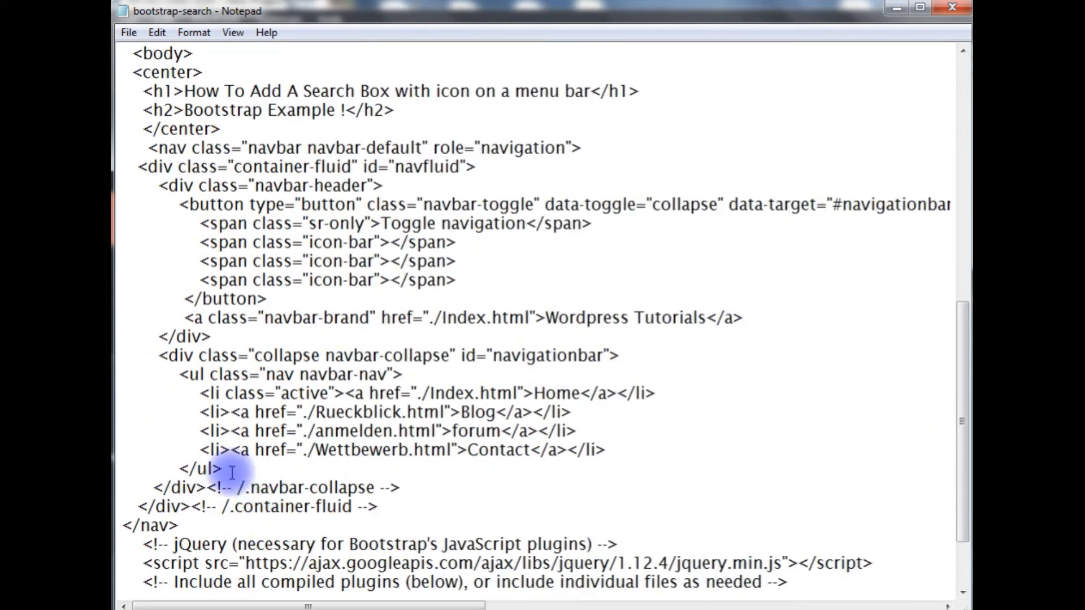
On a new line after </ul>, start a <form class="navbar-form"> tag
key("Enter")
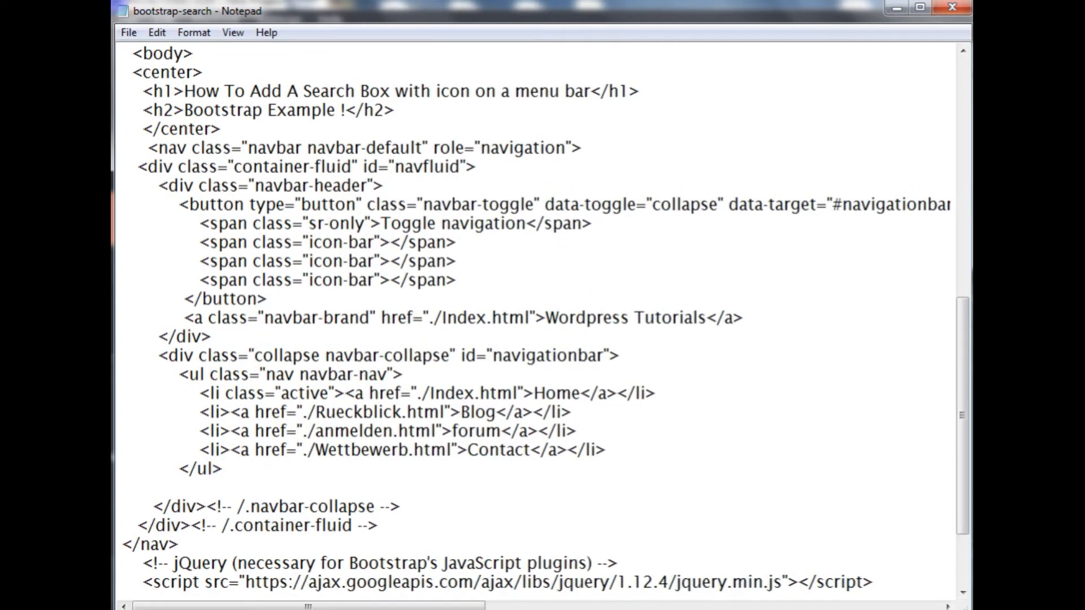
type("<form")
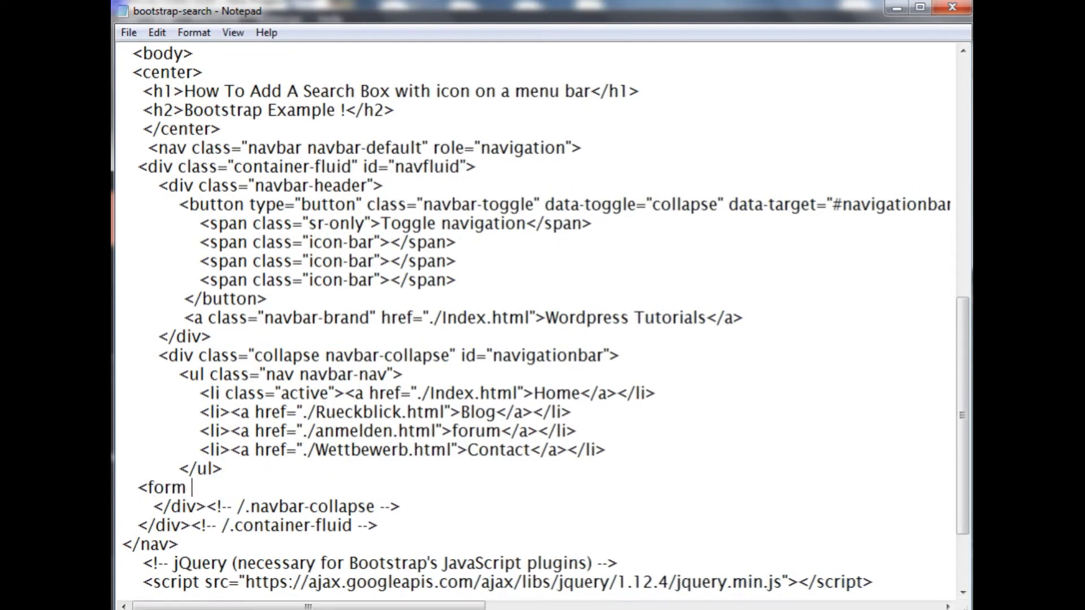
type("class=\"")
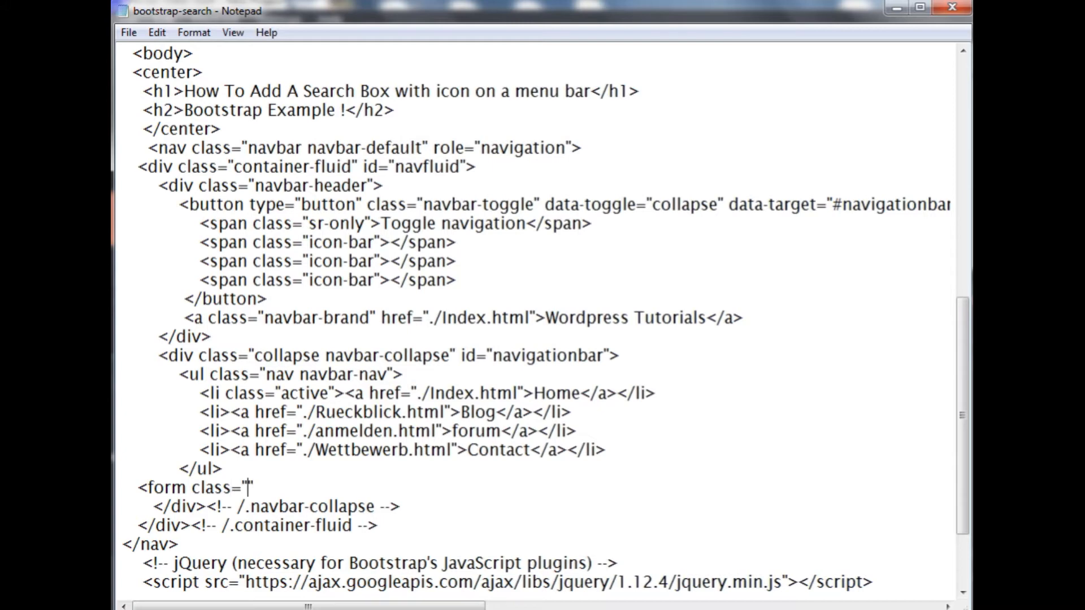
type("navbar")
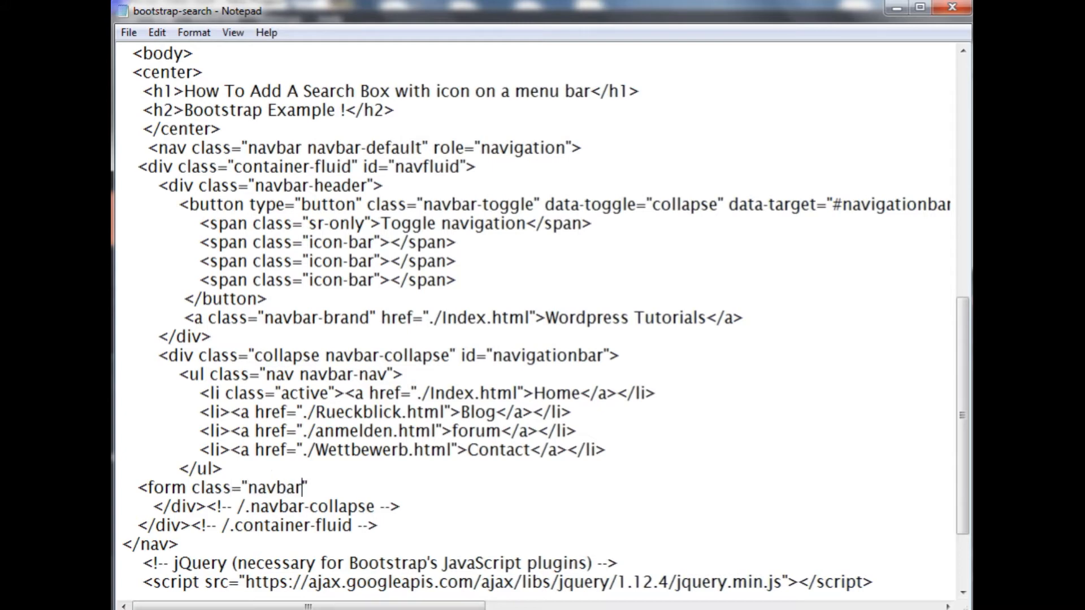
type("-form\"")
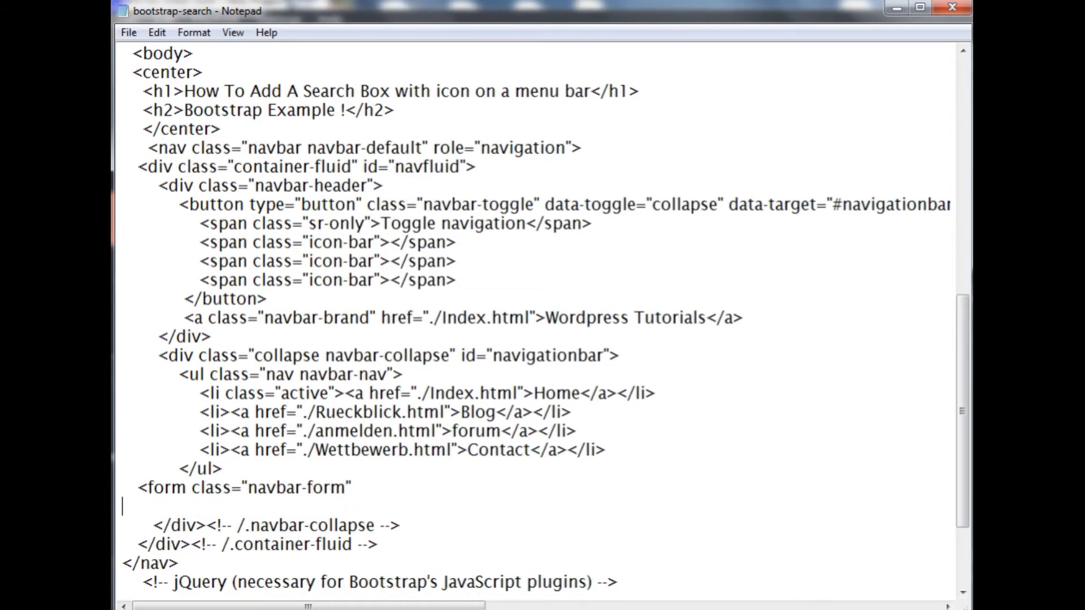
Add the closing </form> tag and the navbar-right class to the form
type("</form>")
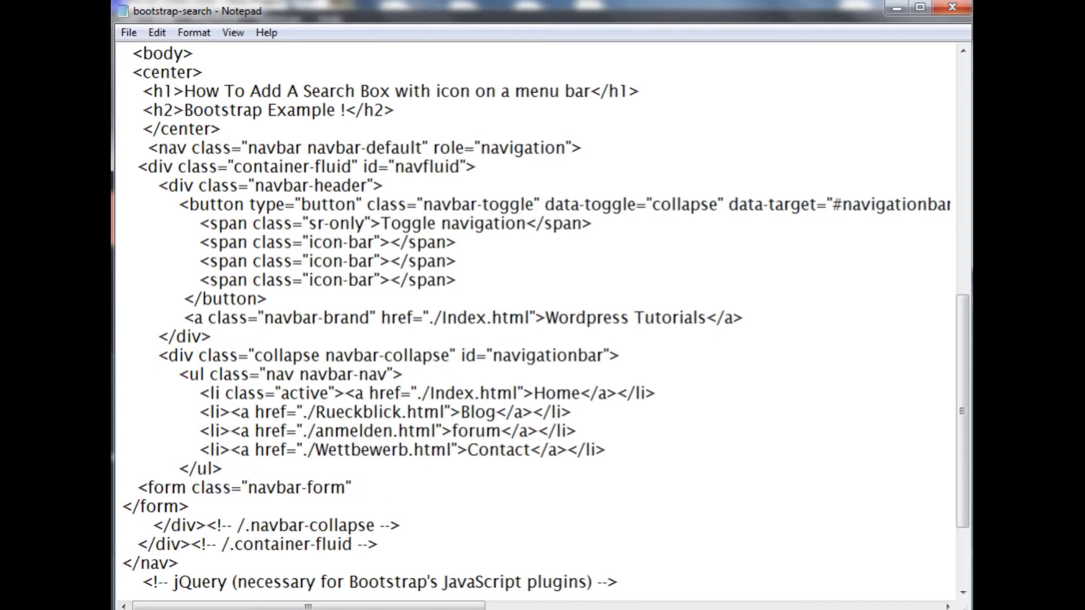
type("navbar-")
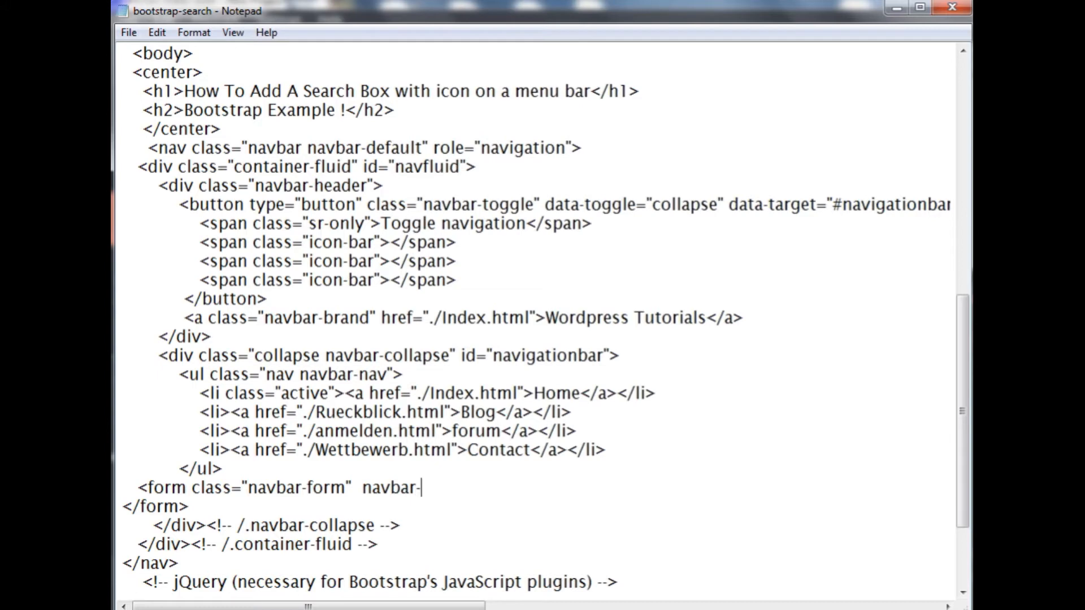
type("right")
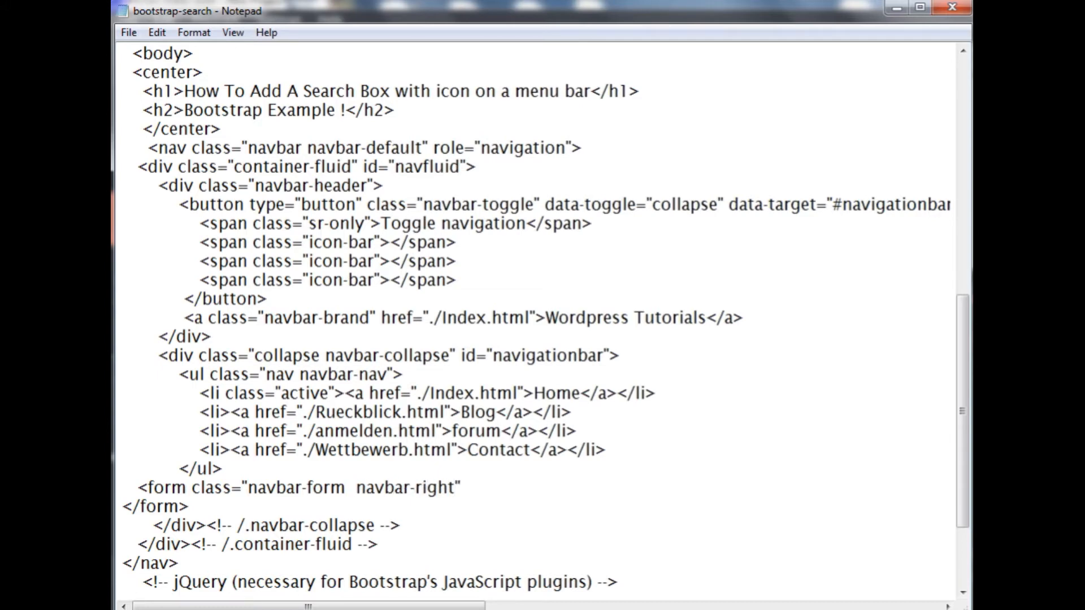
left_click(467, 487)
type(">")
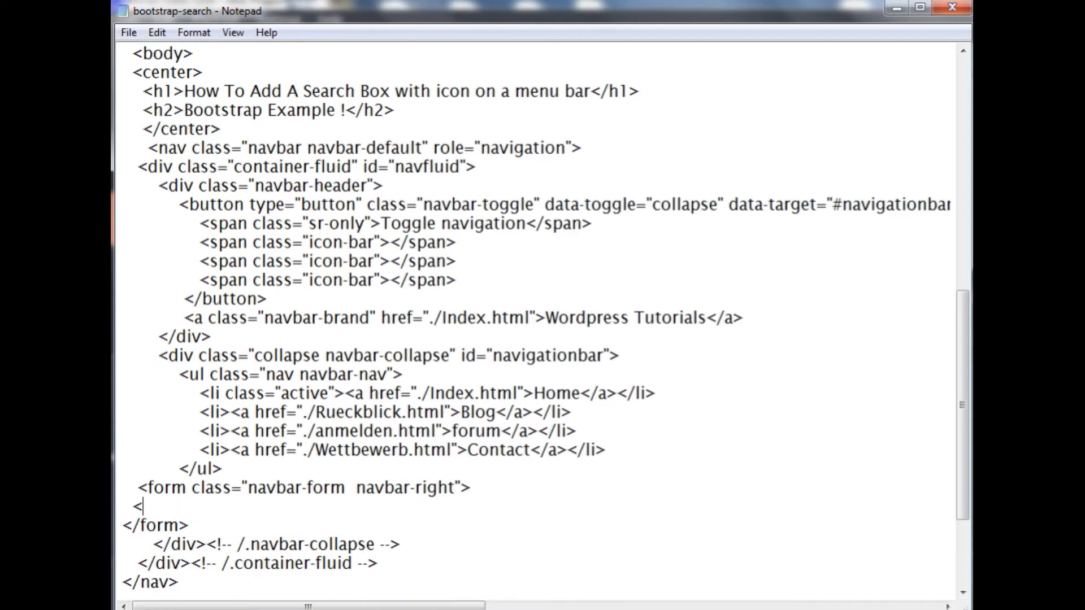
Type <div class="form-group has-feedback"> inside the navbar form
type("div class")
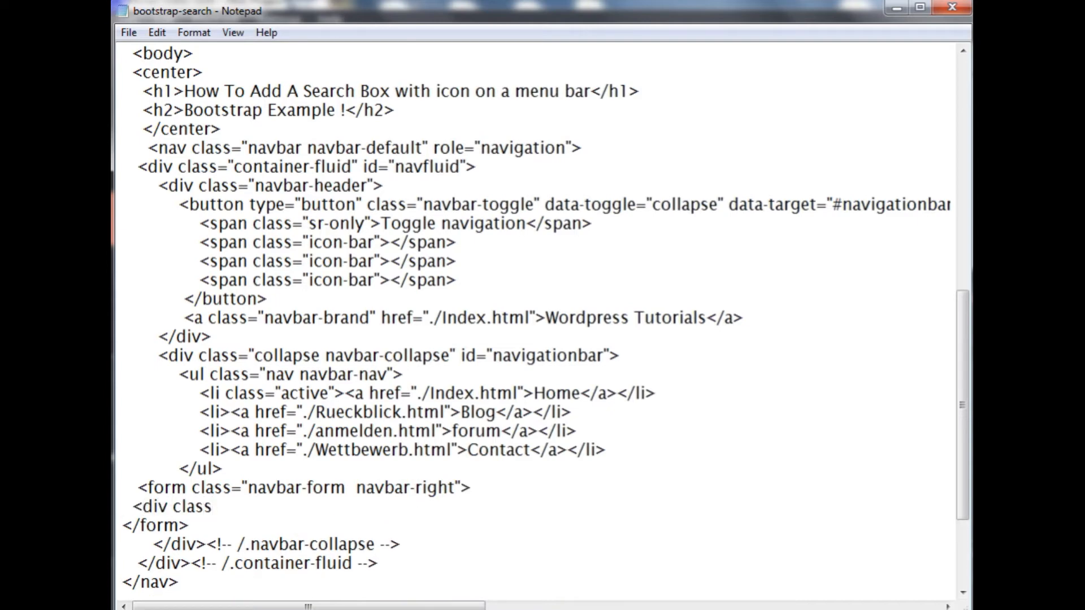
type("=\"for")
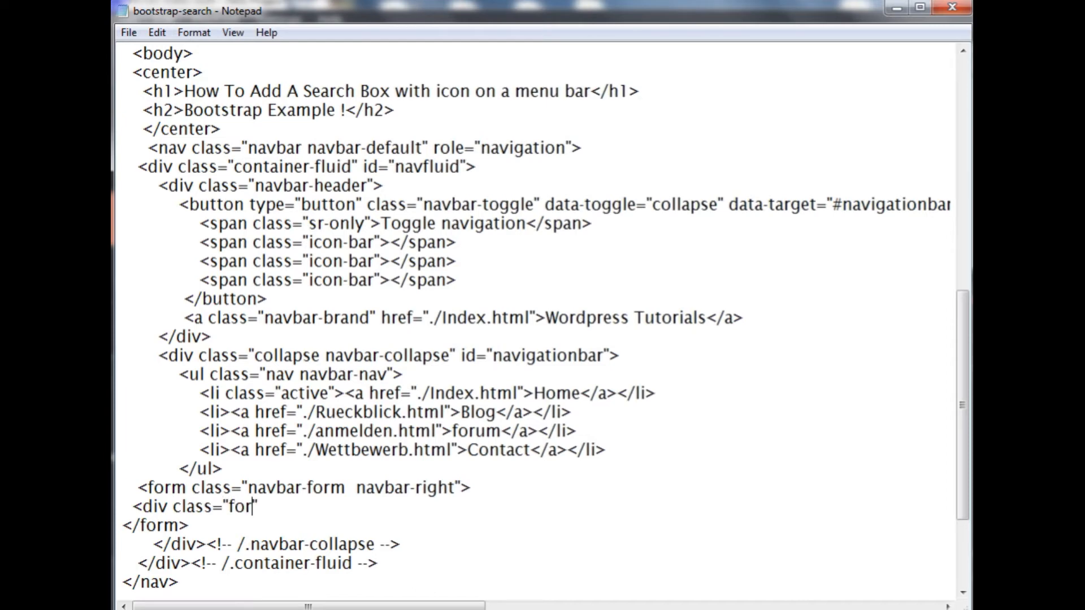
type("m-group\"")
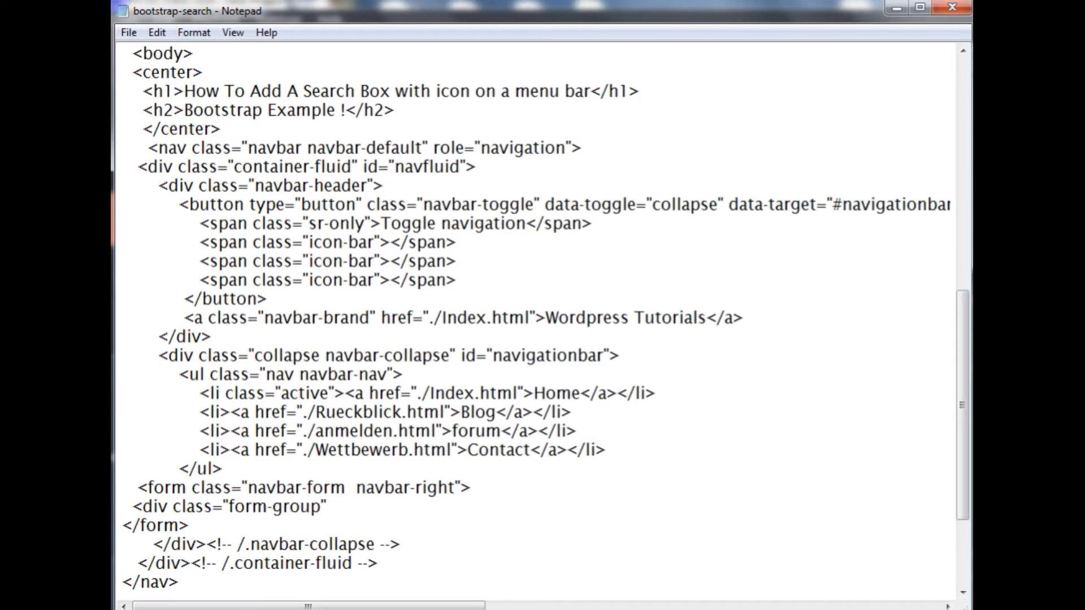
type("has-fee")
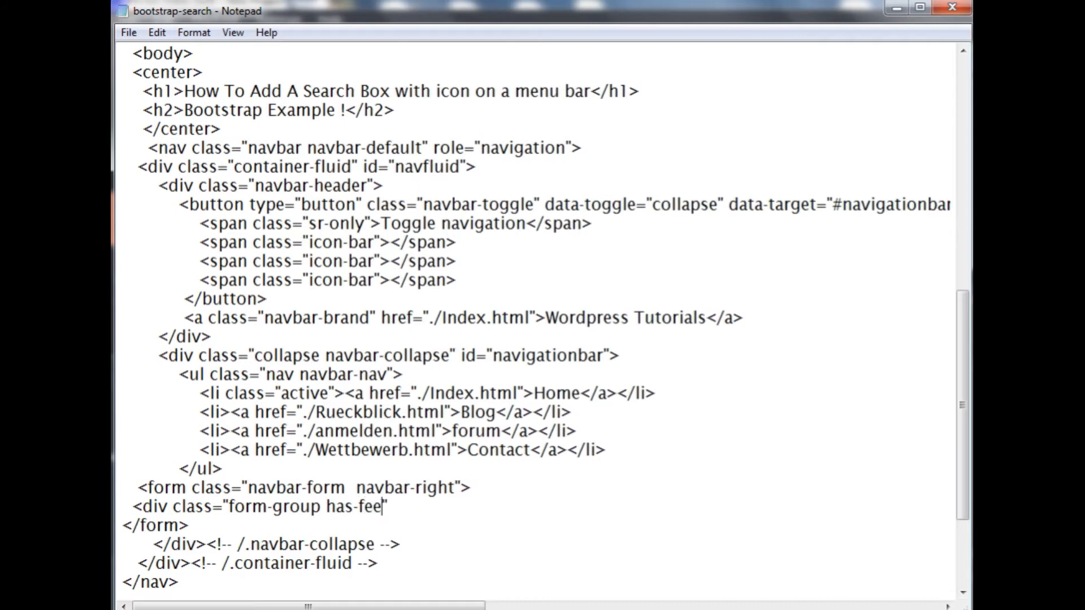
type("dback")
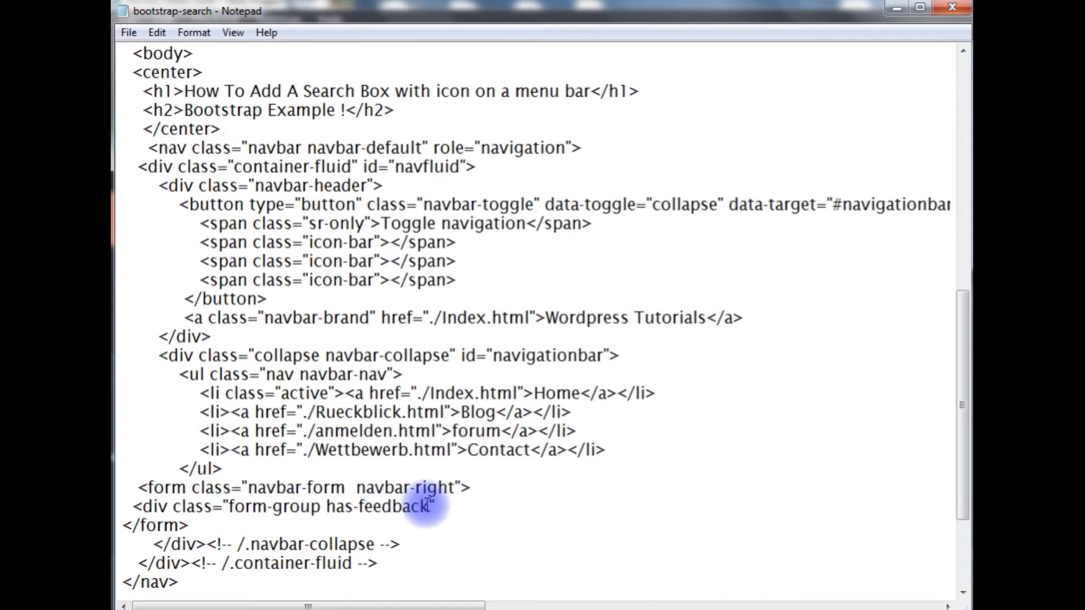
mouse_move(326, 531)
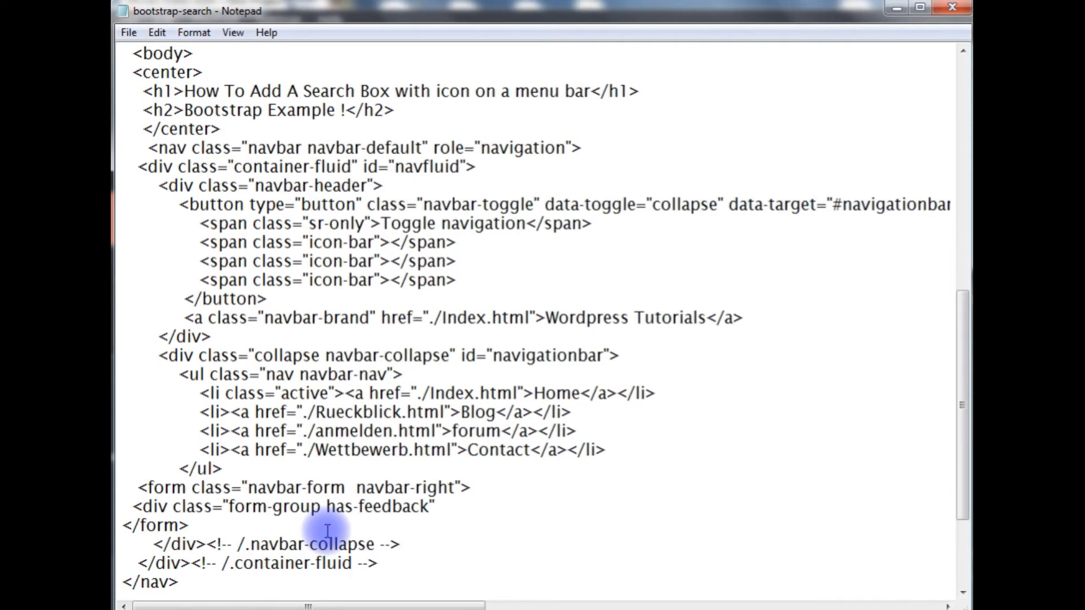
scroll("up", 3)
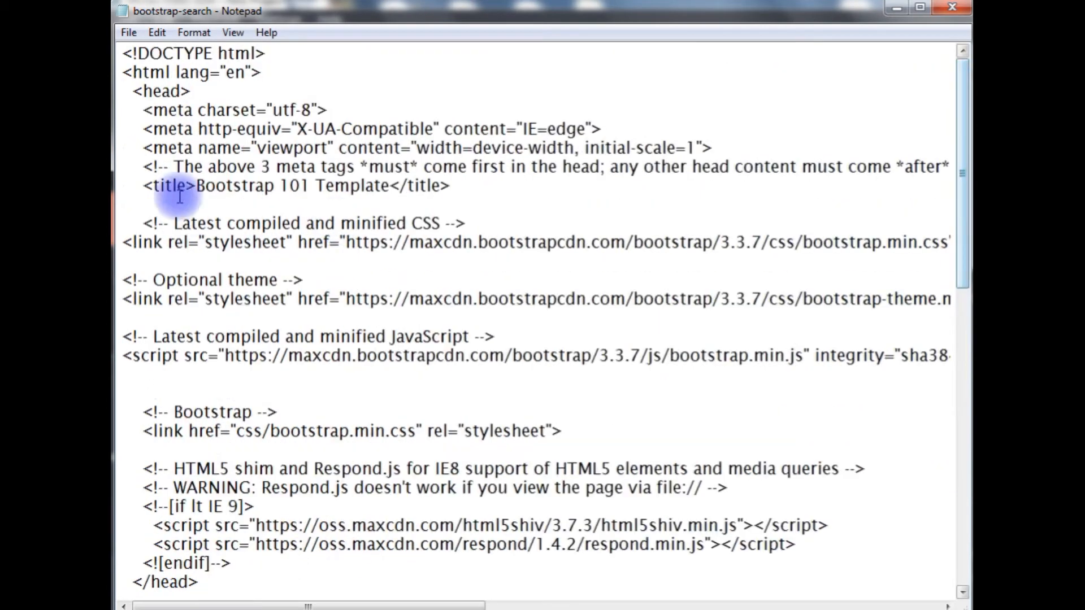
mouse_move(412, 239)
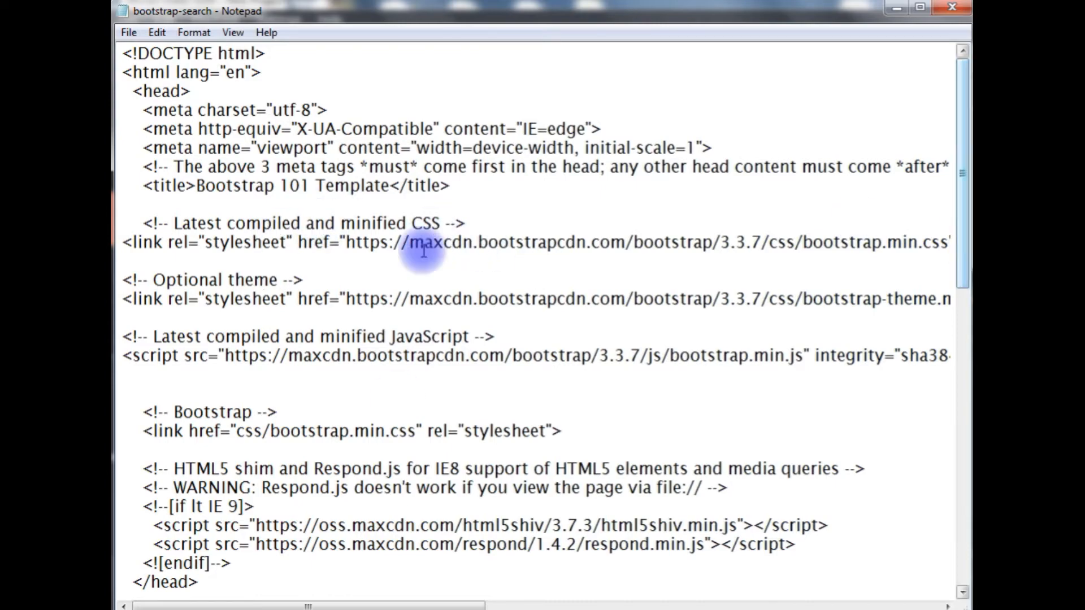
scroll("down", 3)
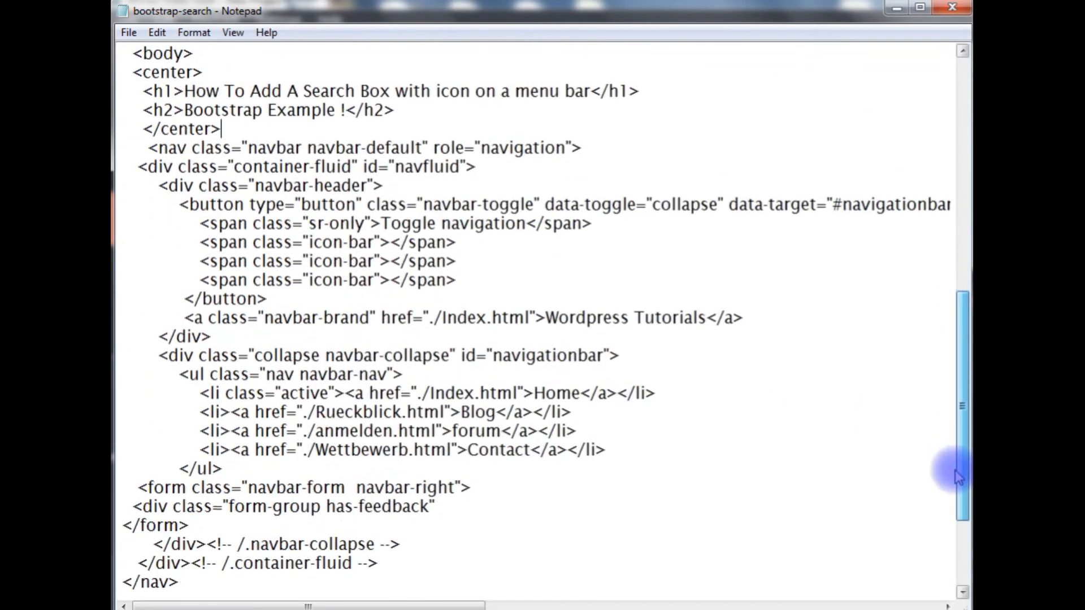
scroll("down", 3)
type(">")
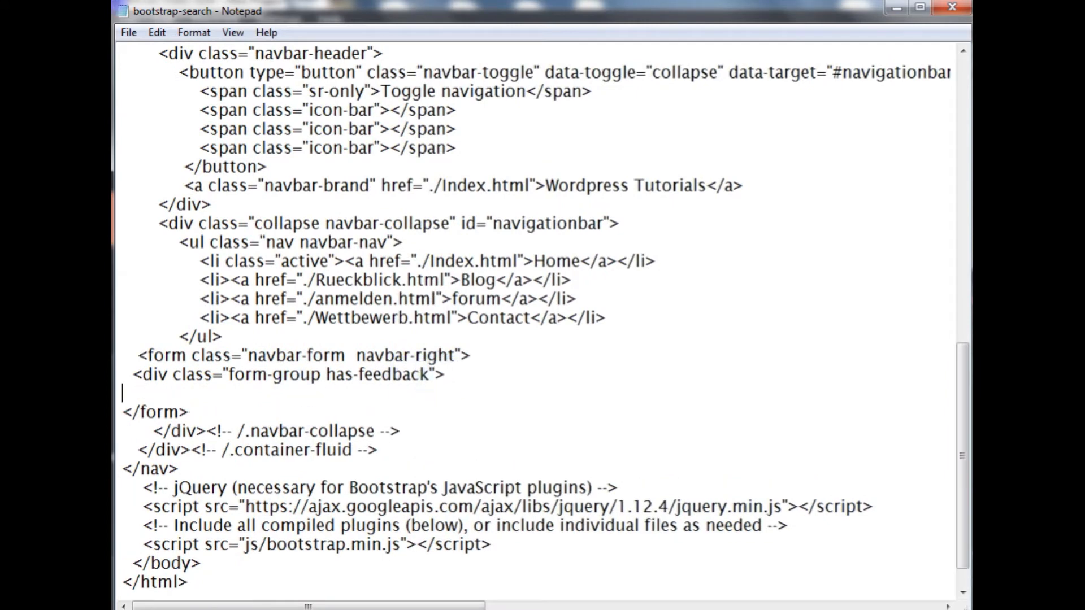
Type </div> above </form> and begin a new tag on the inner line
type("</")
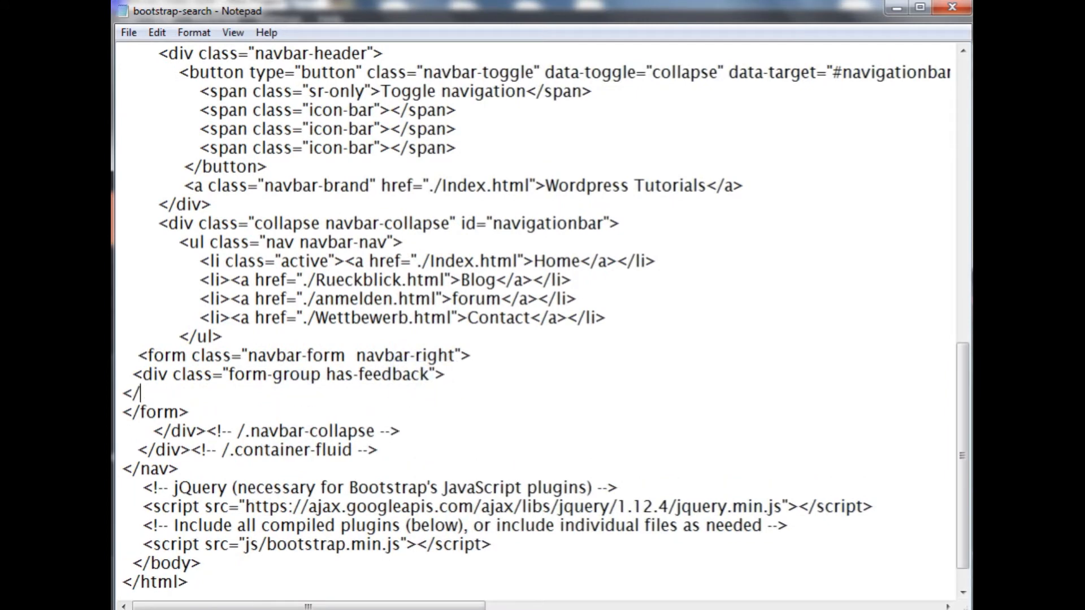
type("div>")
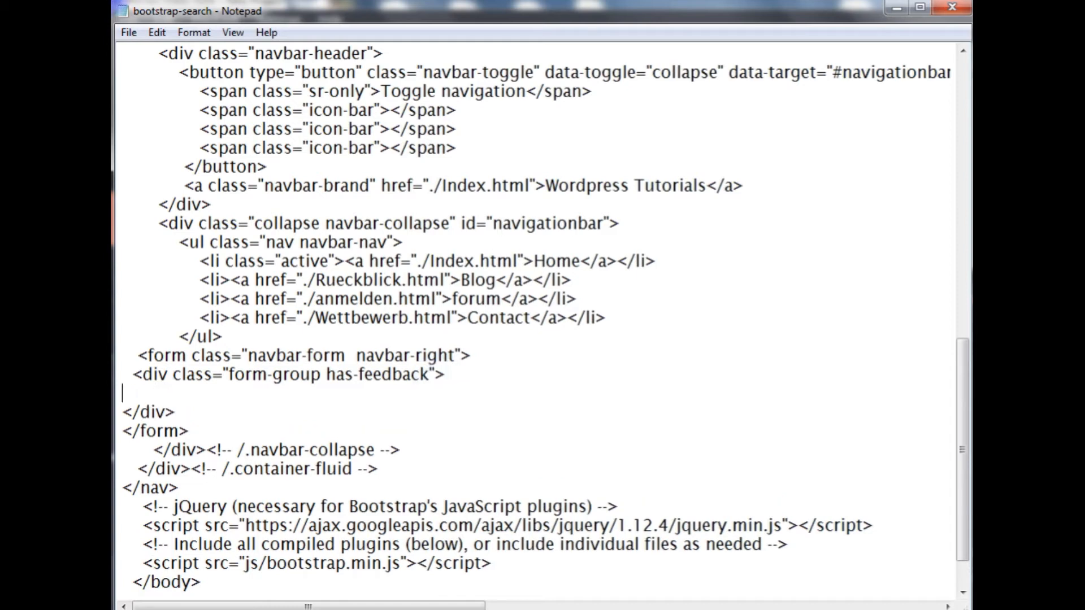
type("<")
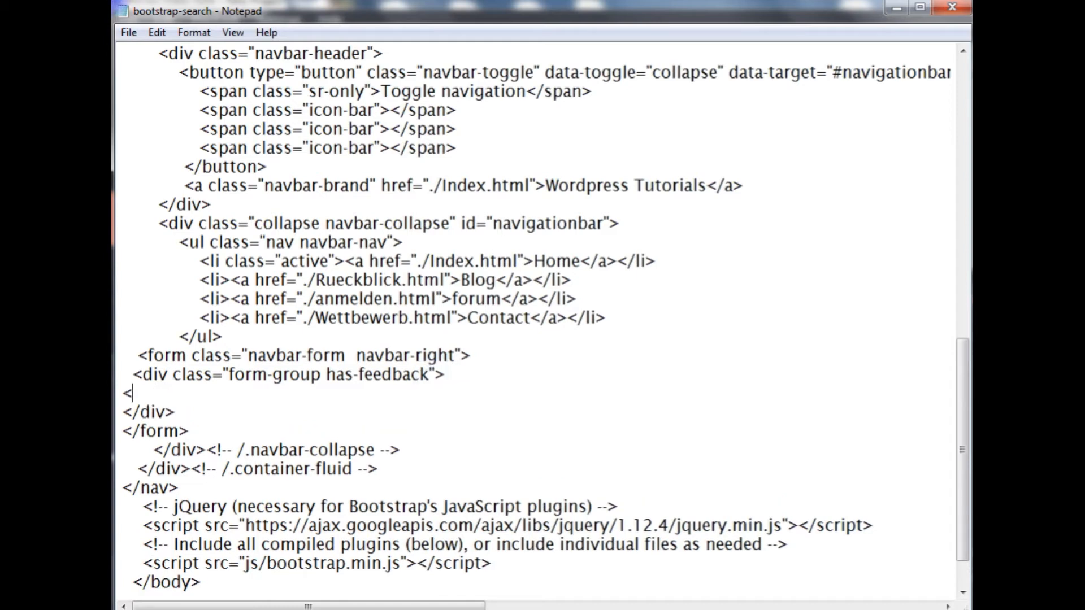
Start a text input with class form-control inside the form-group div
type("input type")
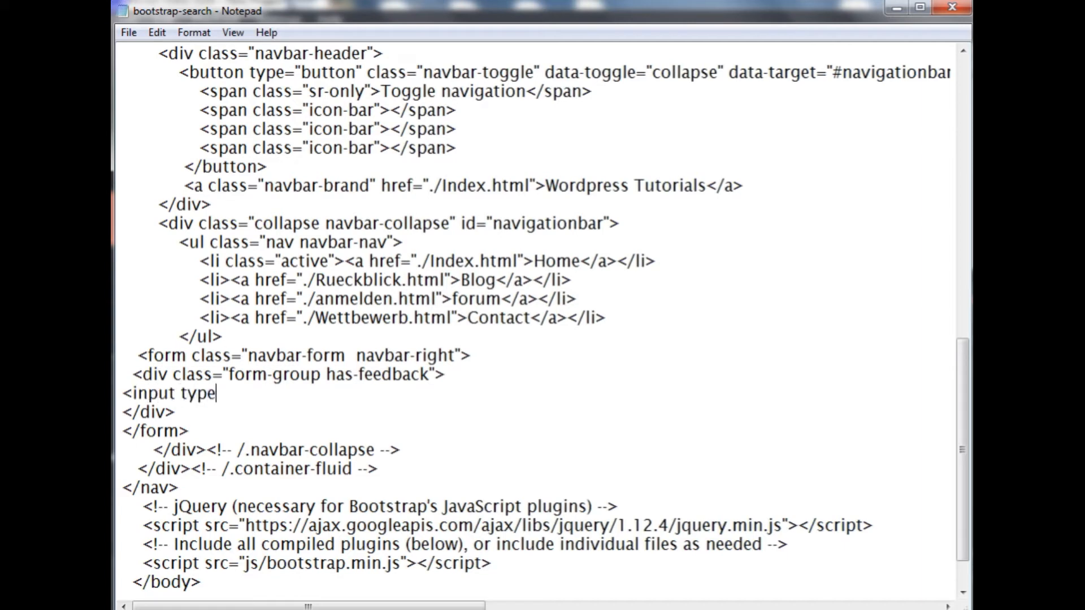
type("=\"text\"")
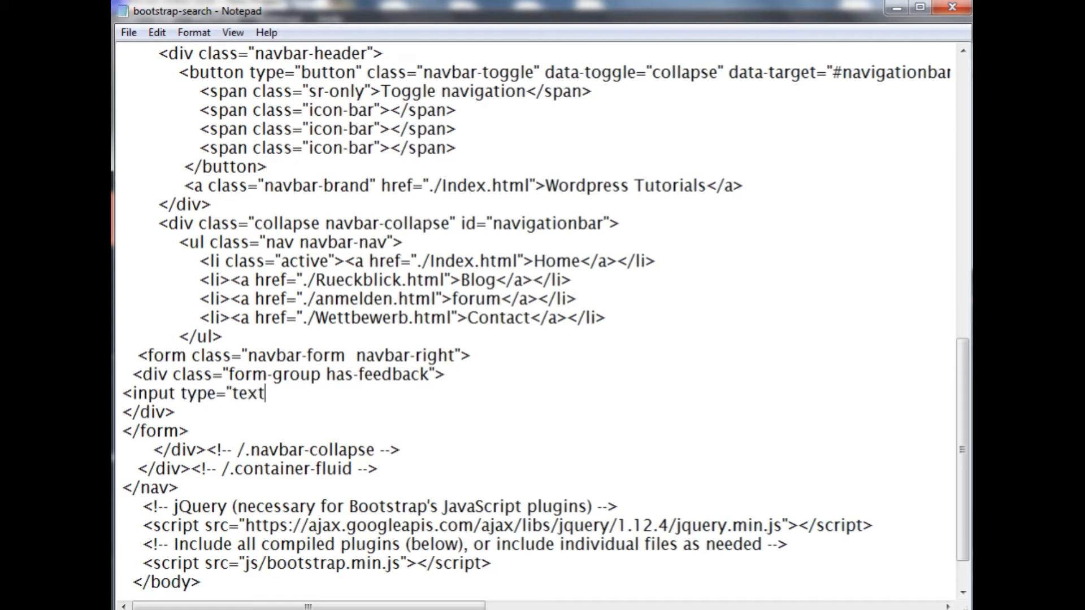
type("class")
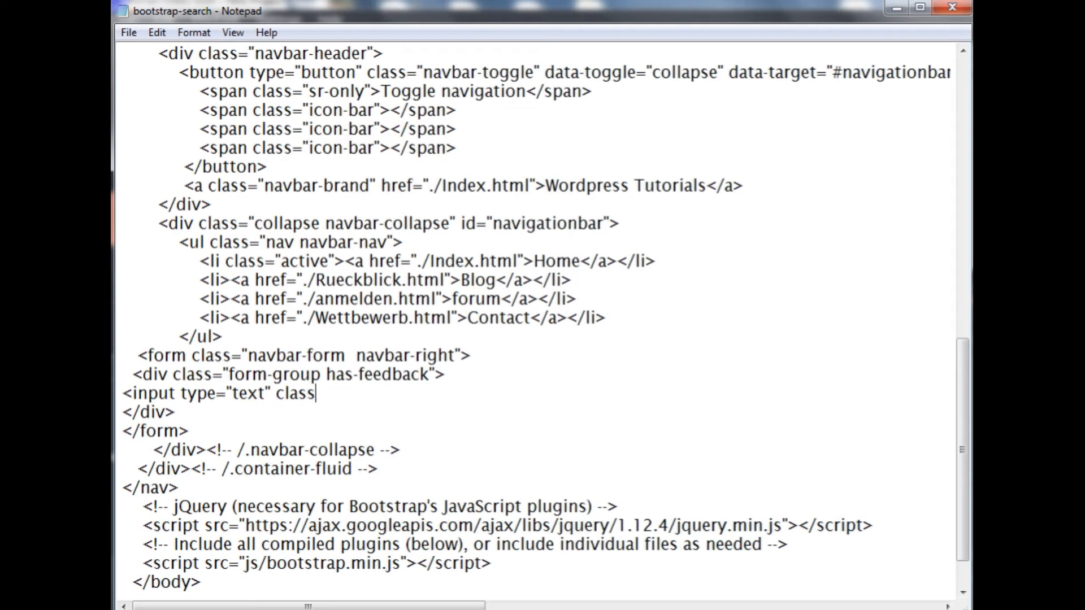
type("=\"")
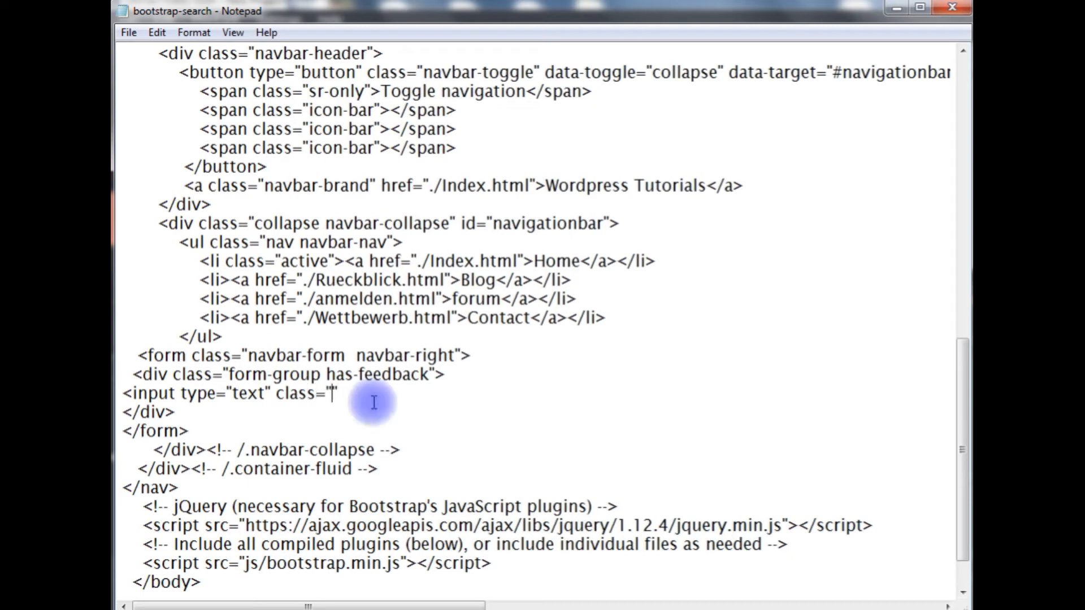
type("form-control")
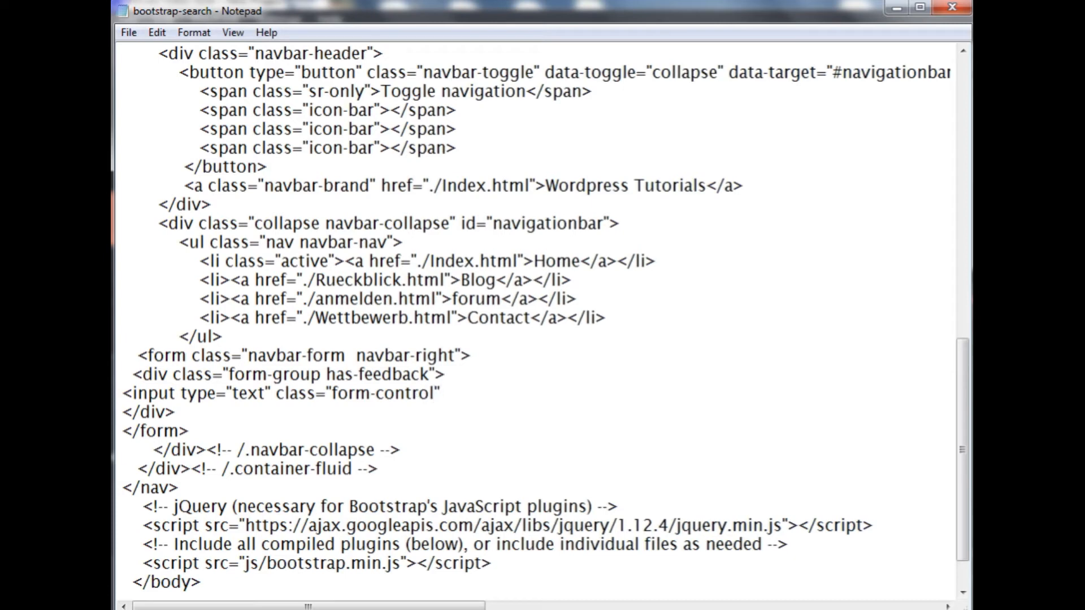
Give the input a "Search ..." placeholder and end its line
type("placeh")
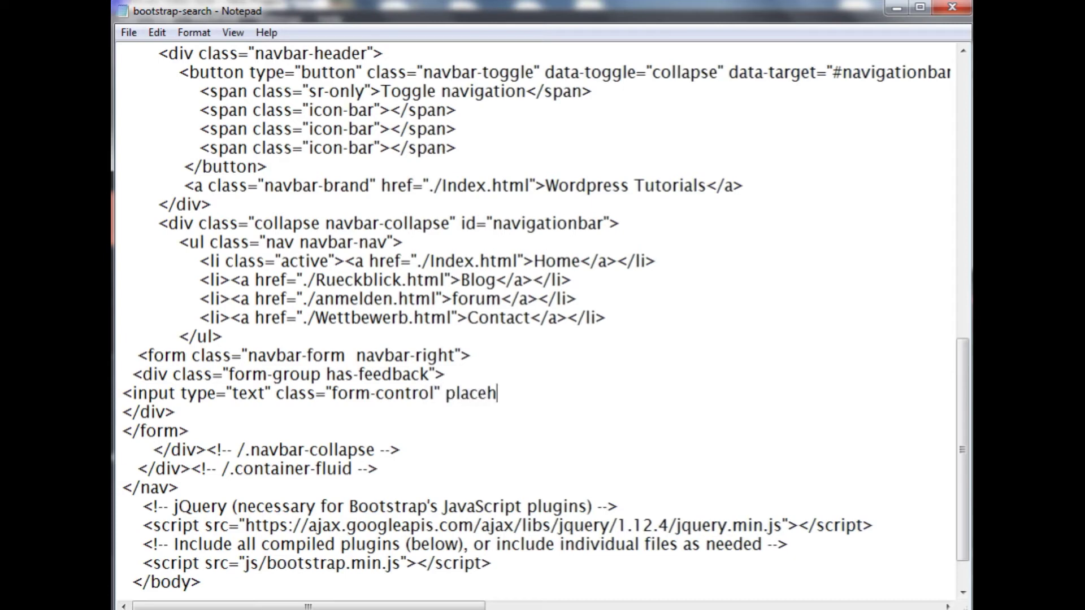
type("older=\"")
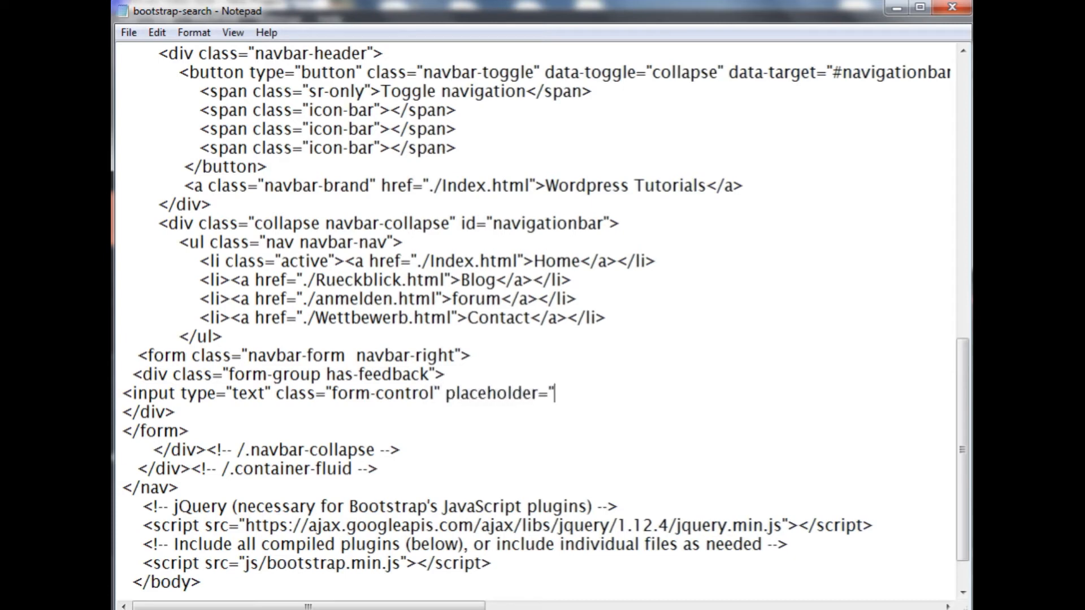
type("Search")
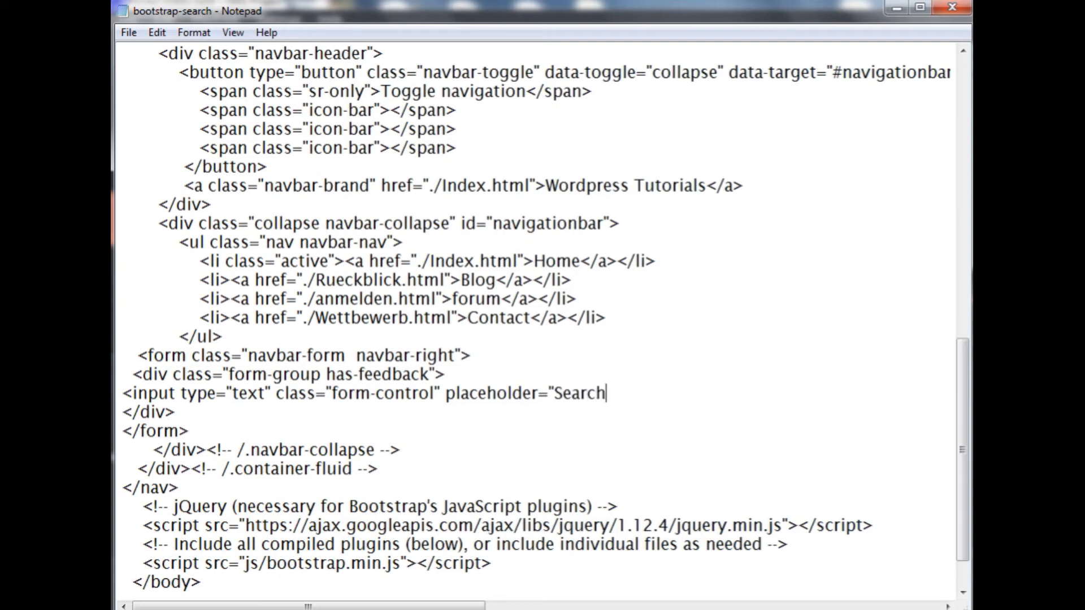
type("...")
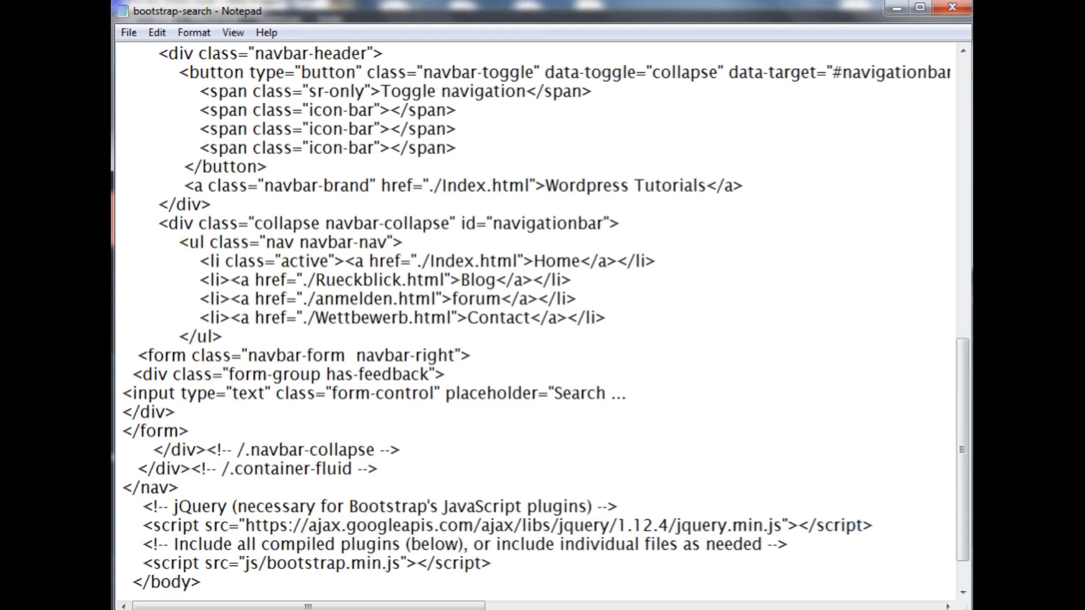
key("enter")
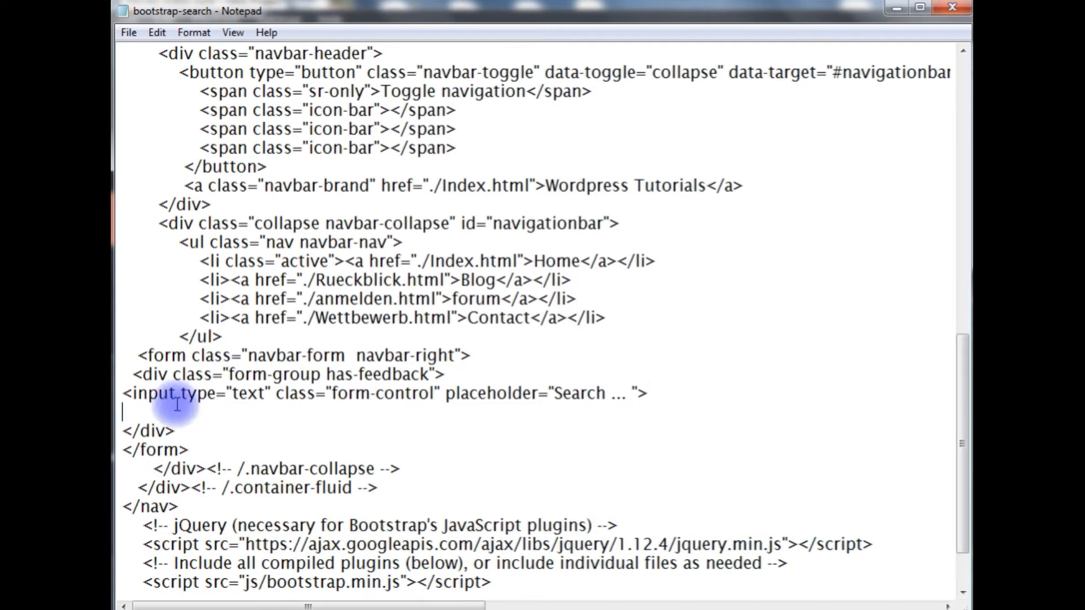
mouse_move(377, 395)
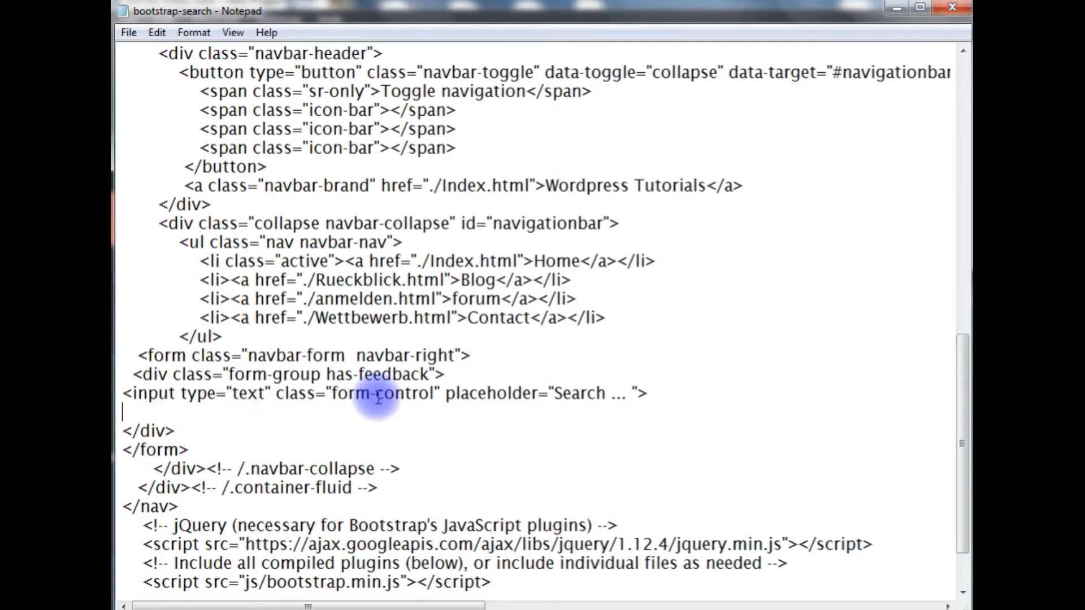
left_click(127, 32)
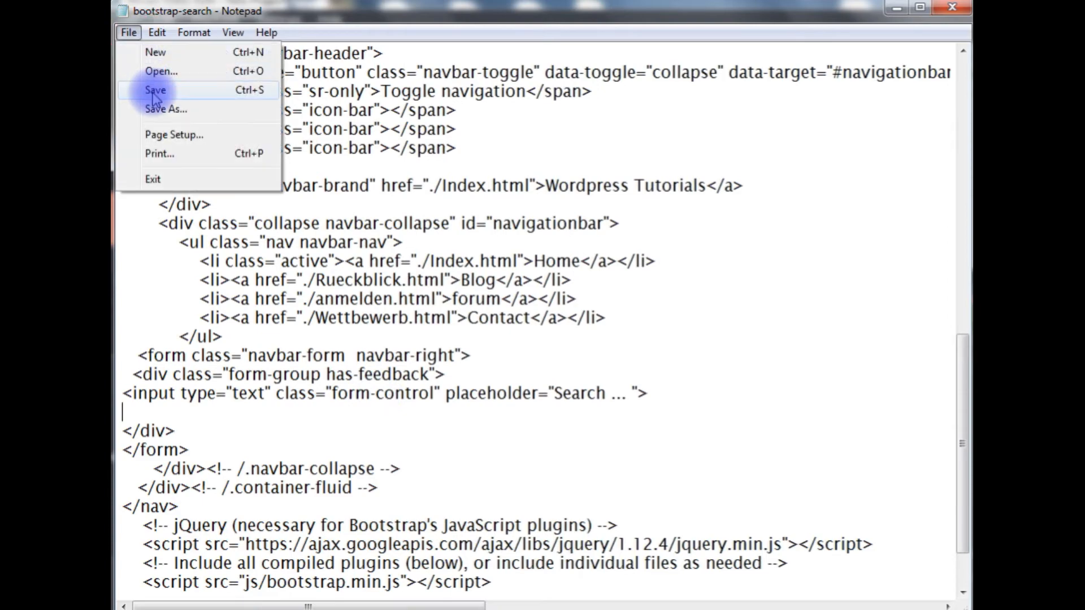
Save the HTML file and reload Chrome to see the Search box
left_click(158, 89)
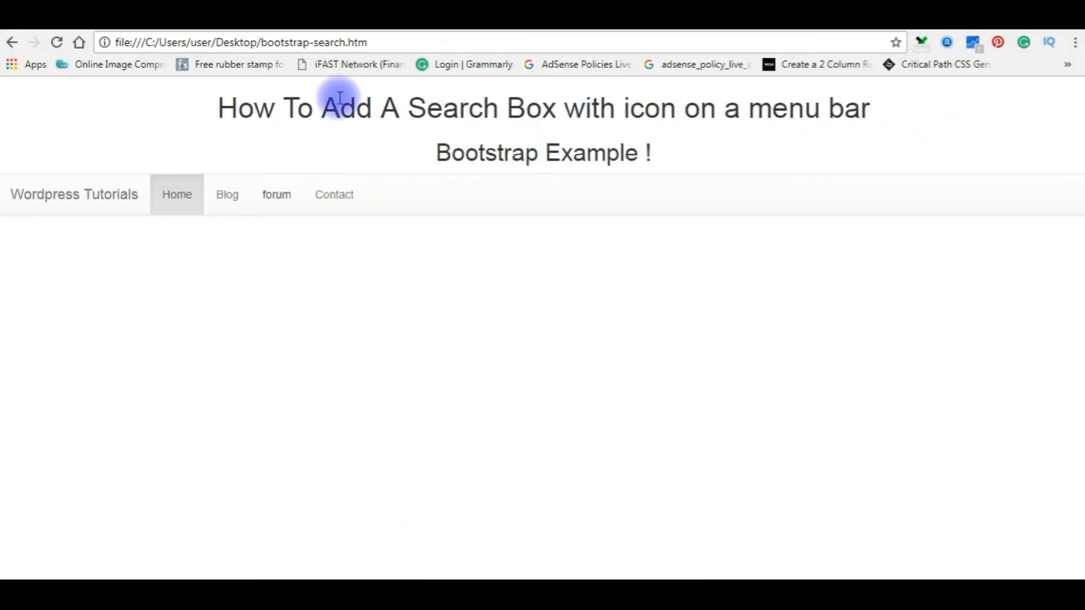
left_click(243, 43)
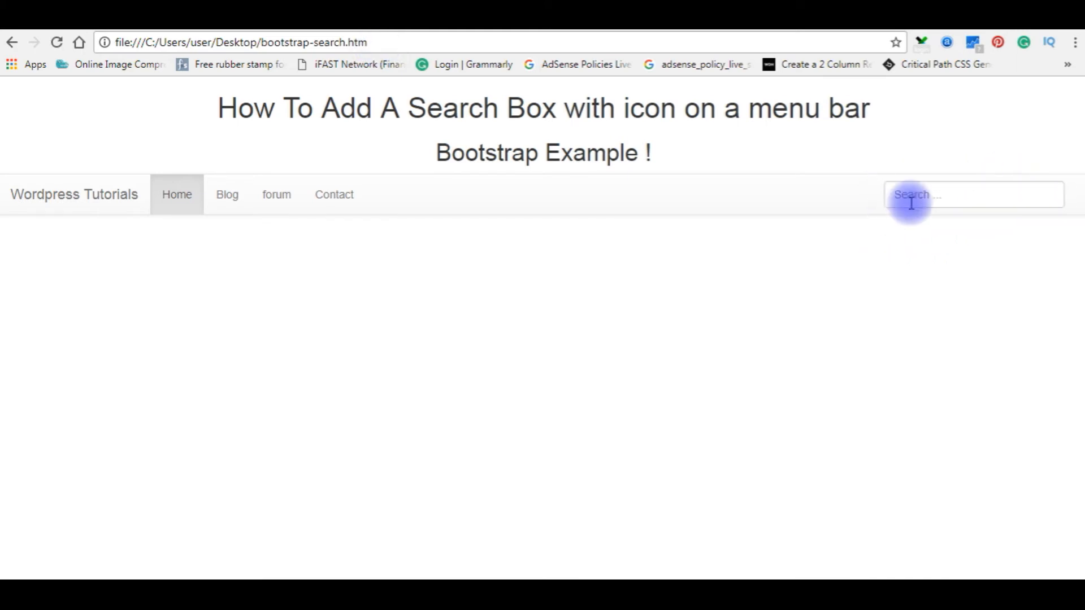
mouse_move(939, 198)
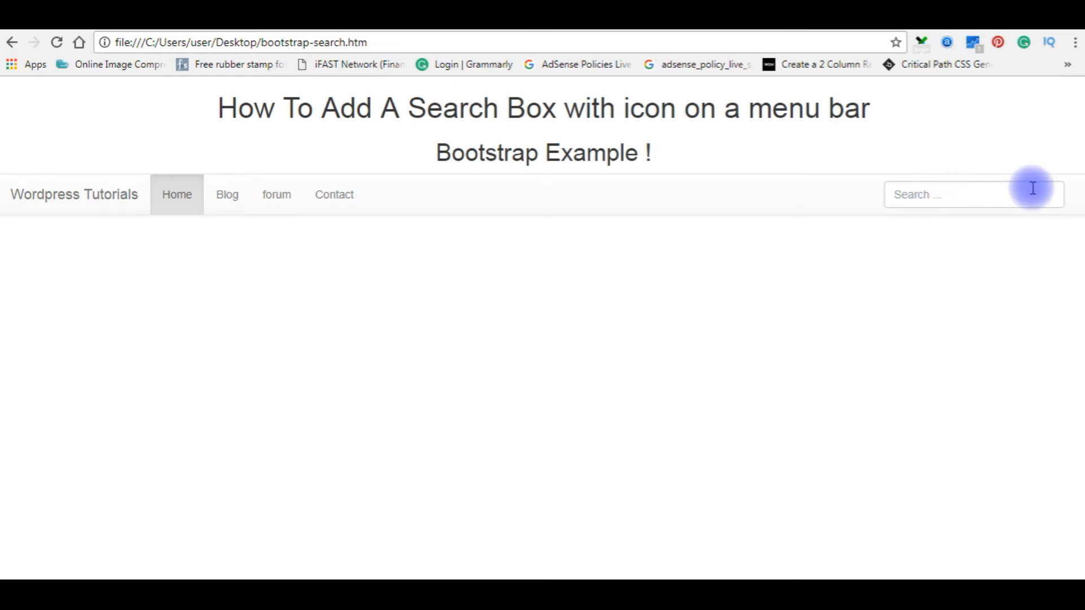
mouse_move(1045, 200)
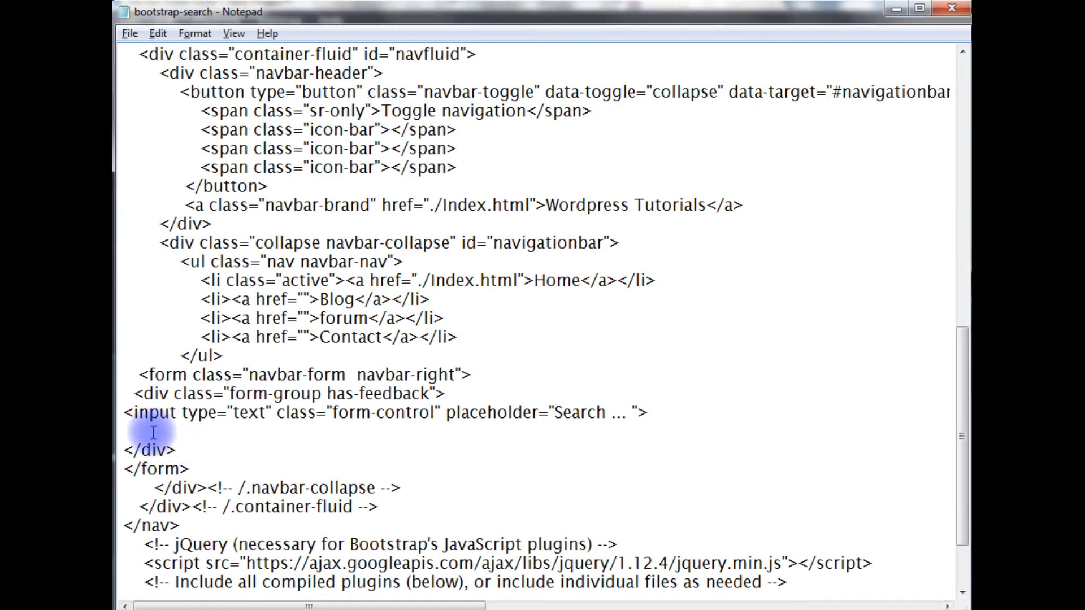
Add <span class=""> with its </span> below the input, cursor inside the quotes
type("<span")
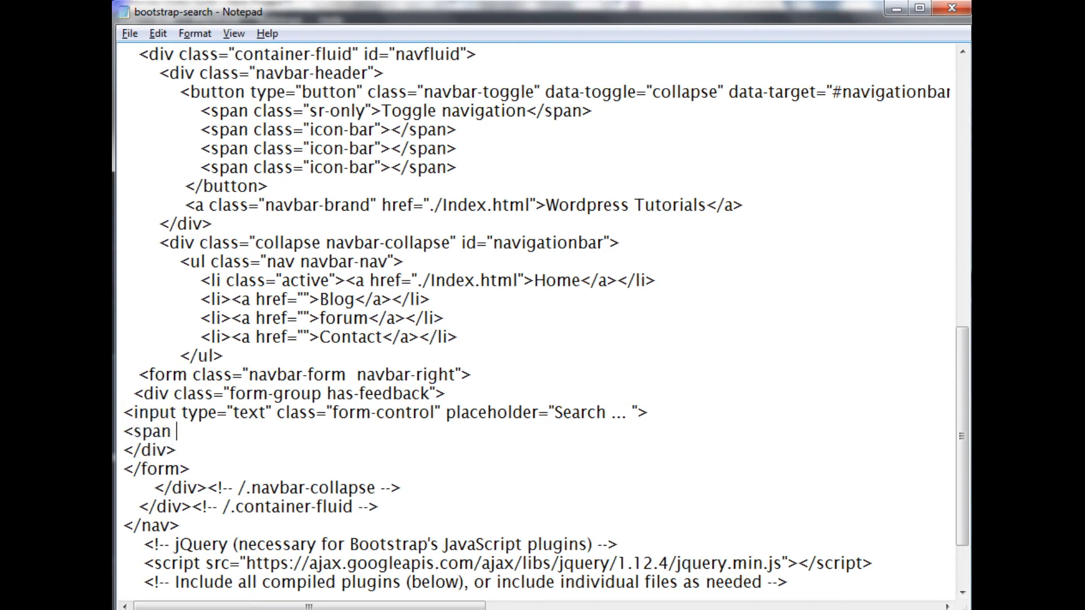
type("class=\"")
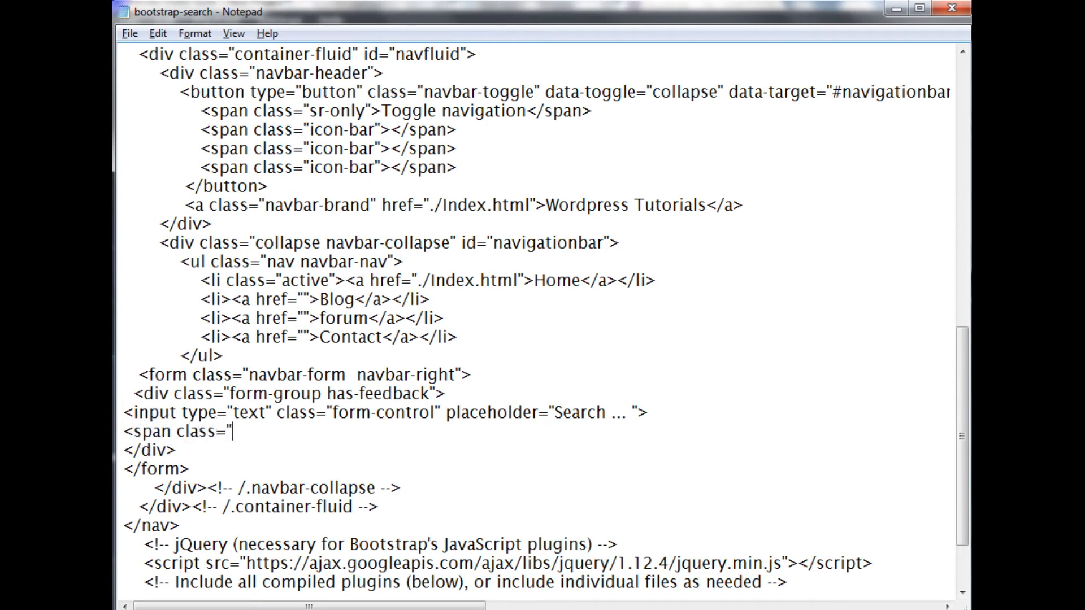
key("enter")
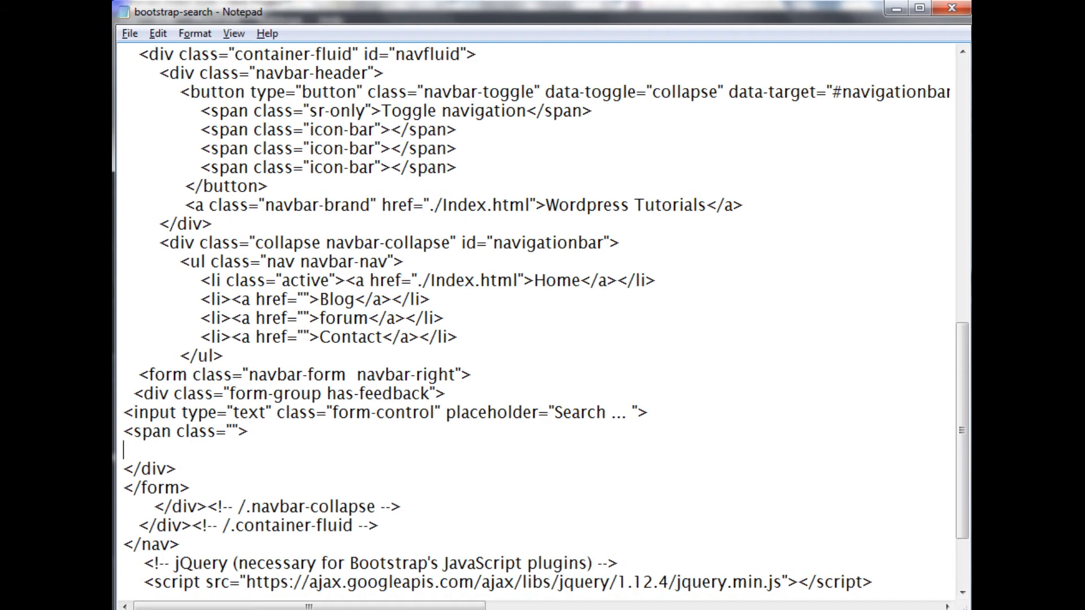
type("</span>")
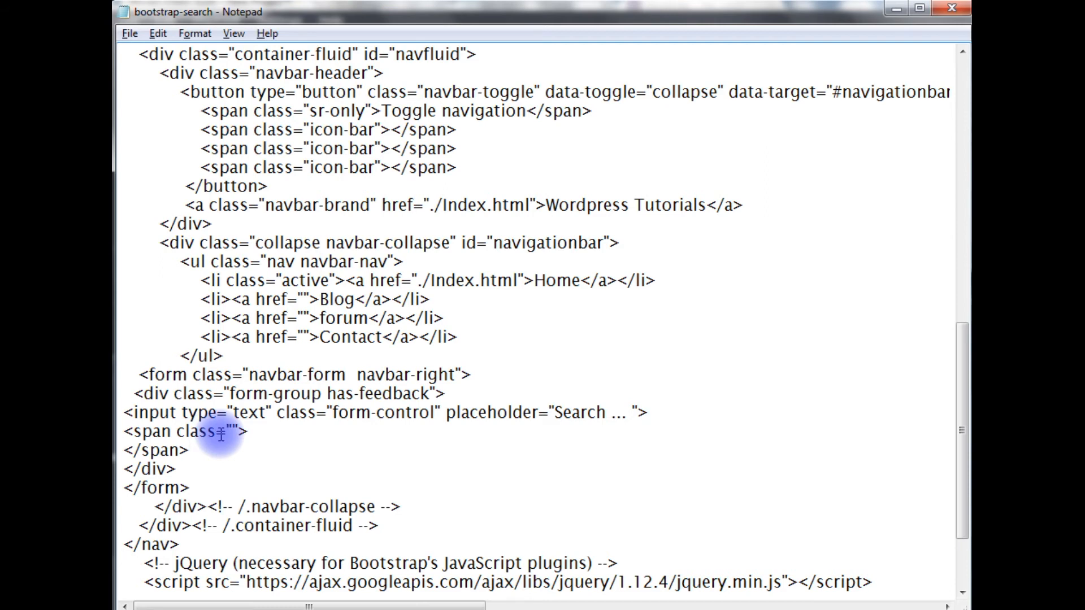
left_click(188, 450)
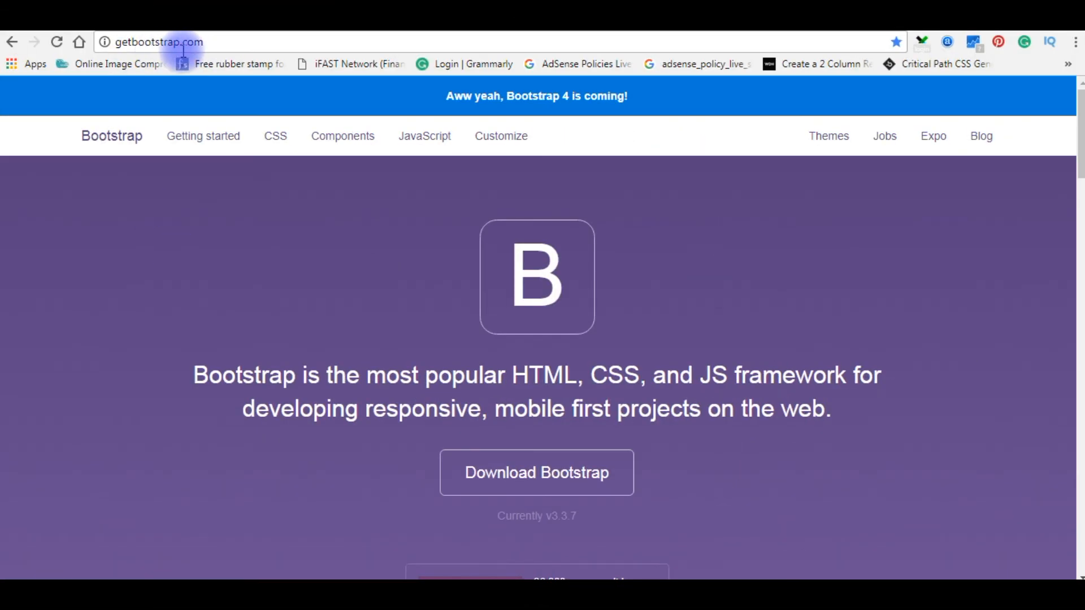
On getbootstrap.com, open Components and scroll to the glyphicon-search class
left_click(342, 136)
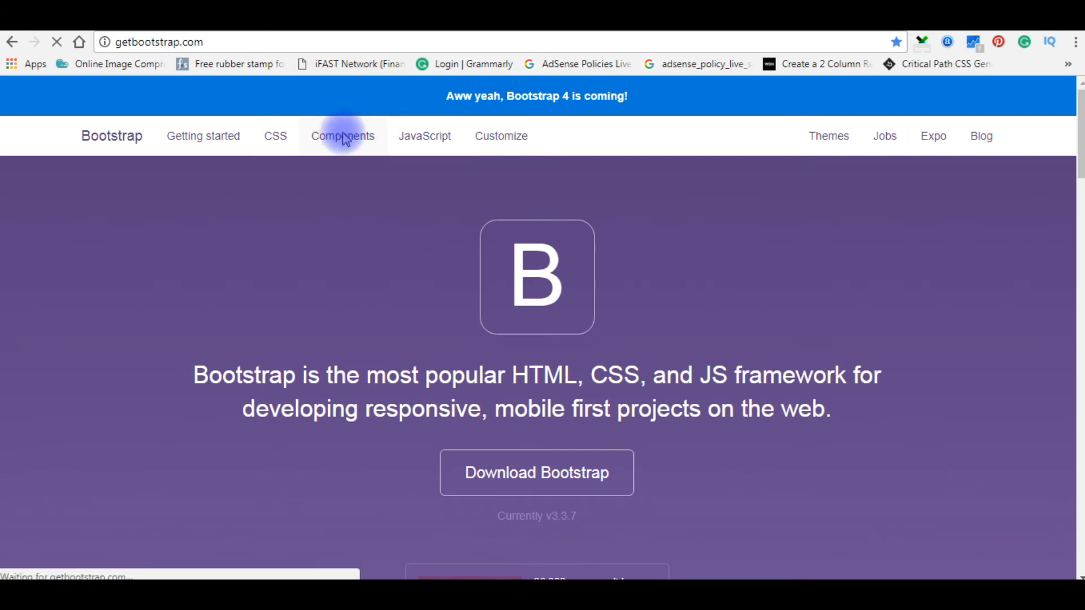
left_click(342, 135)
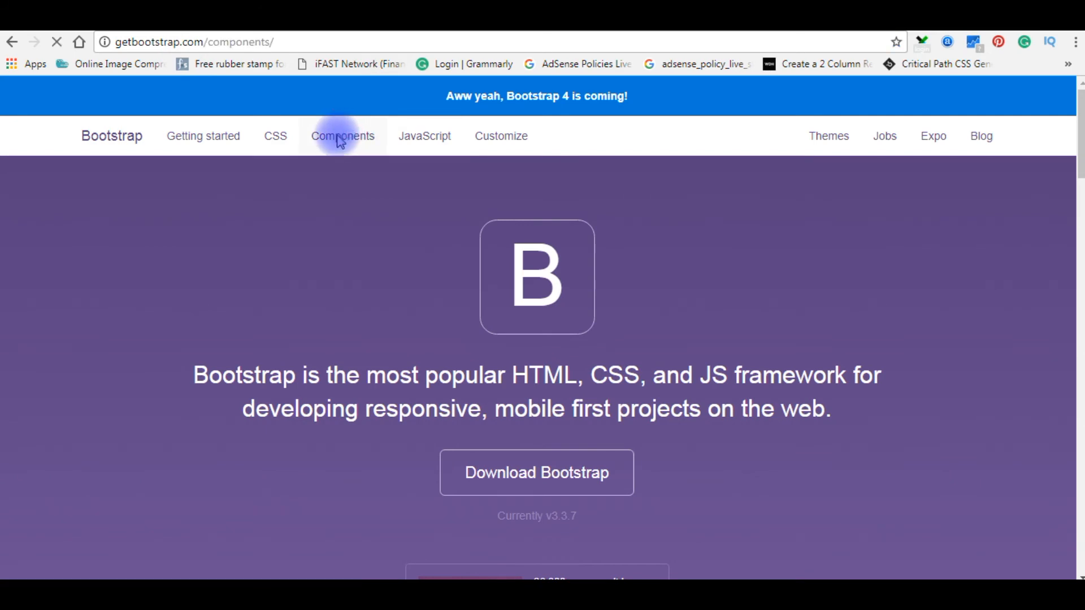
left_click(342, 136)
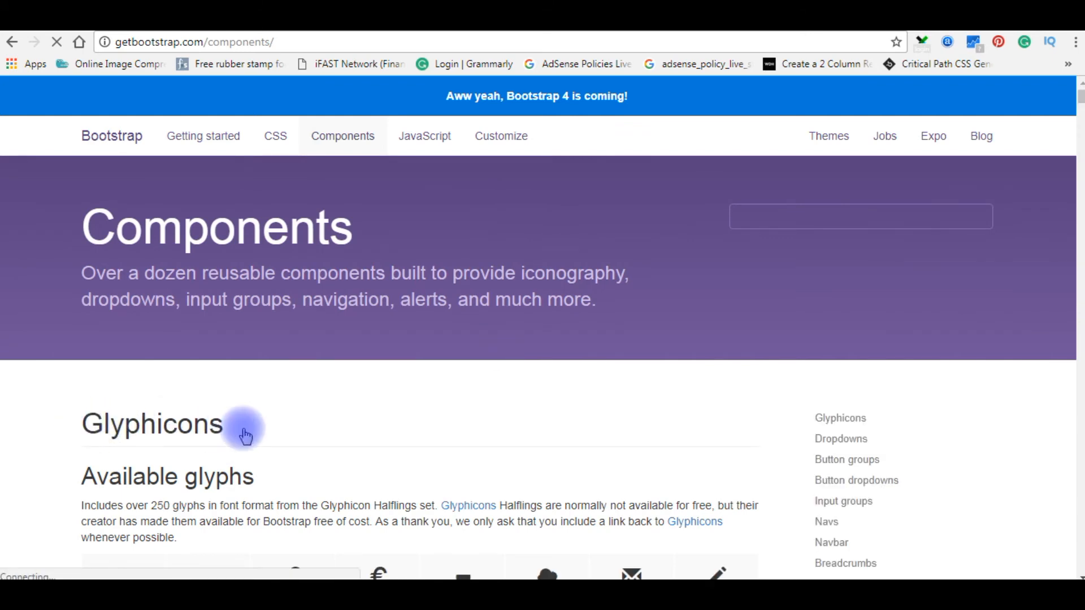
scroll("down", 3)
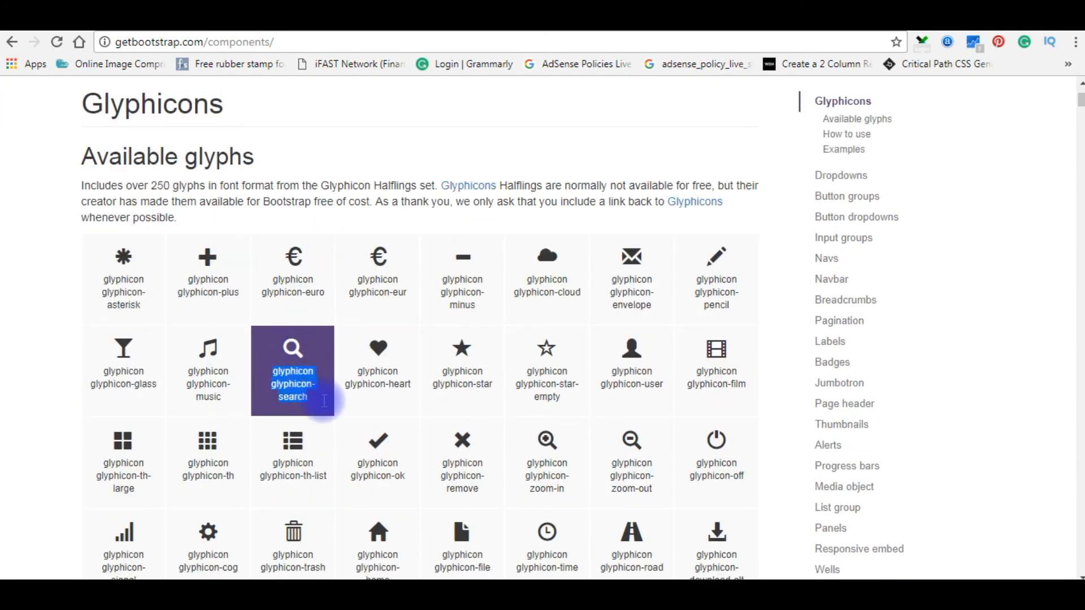
mouse_move(312, 401)
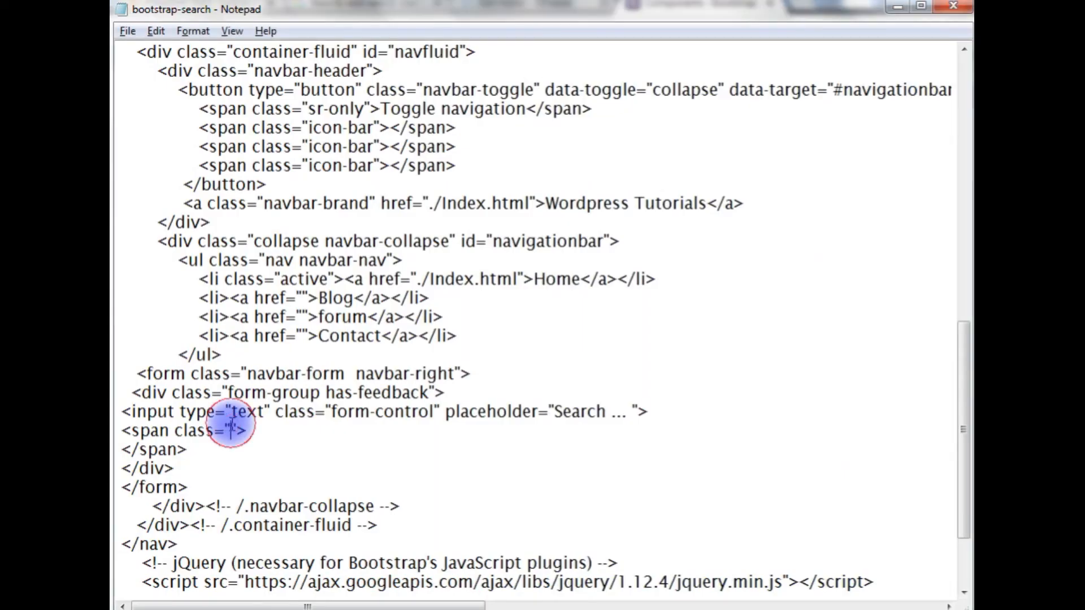
Type "glyphicon glyphicon-search form-control-feedback" as the span's class
type("glyphicon glyphicon-search")
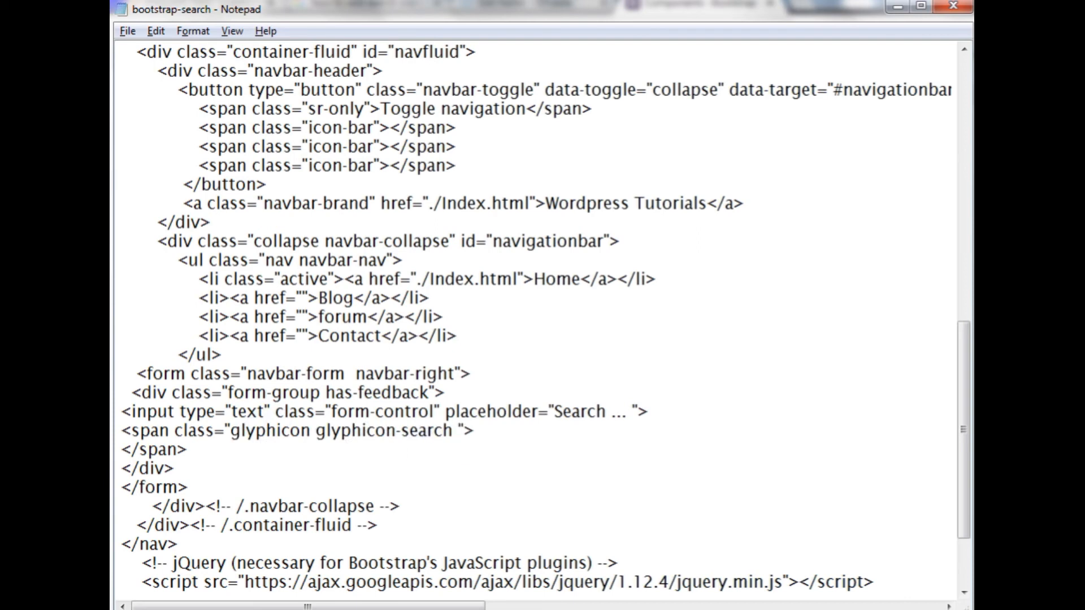
type("form-")
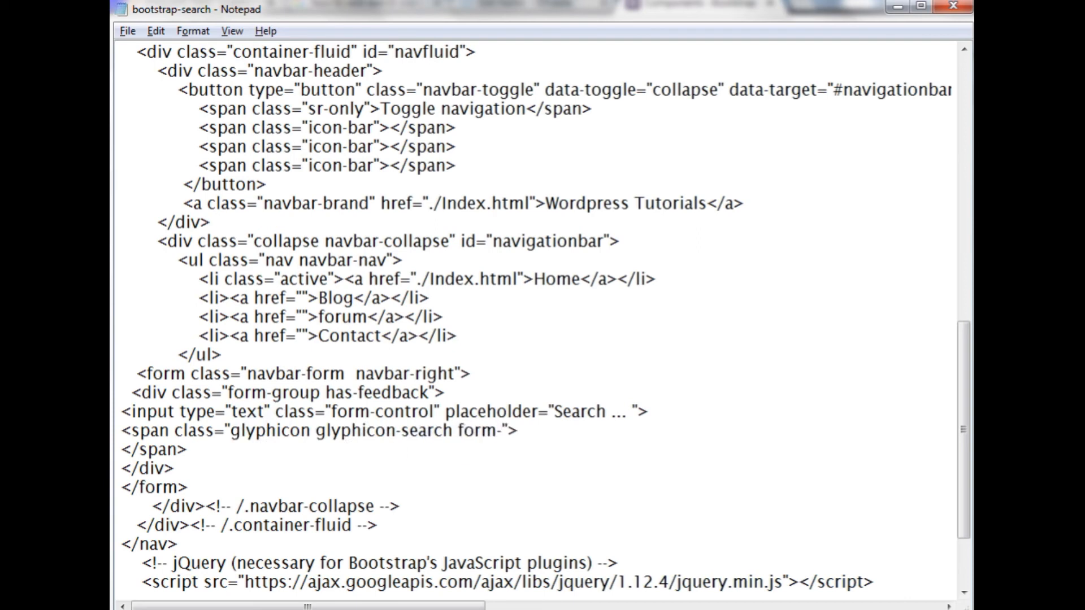
type("control-fee")
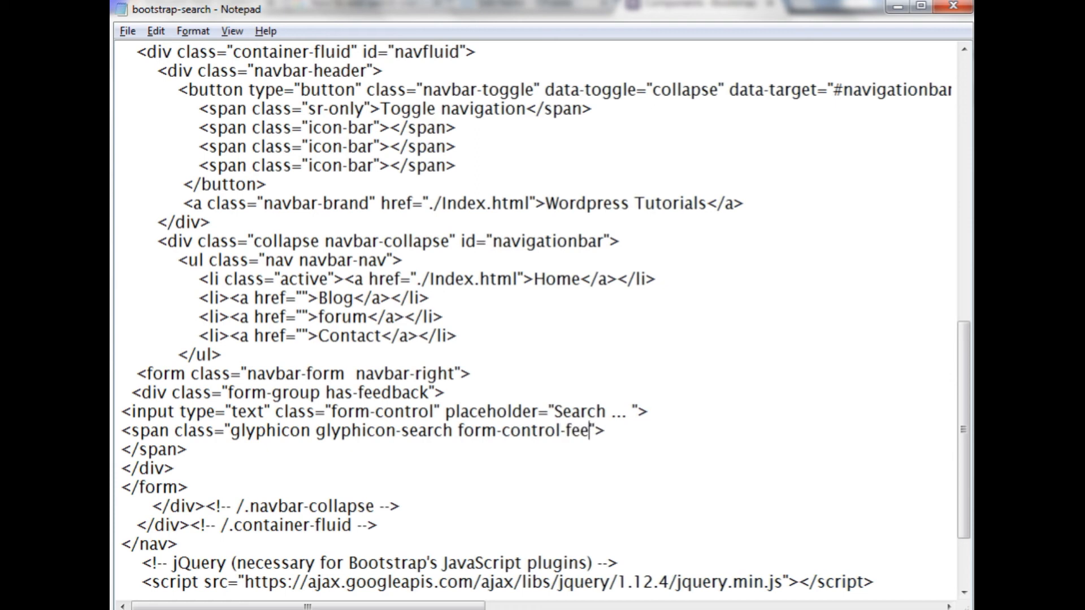
type("back")
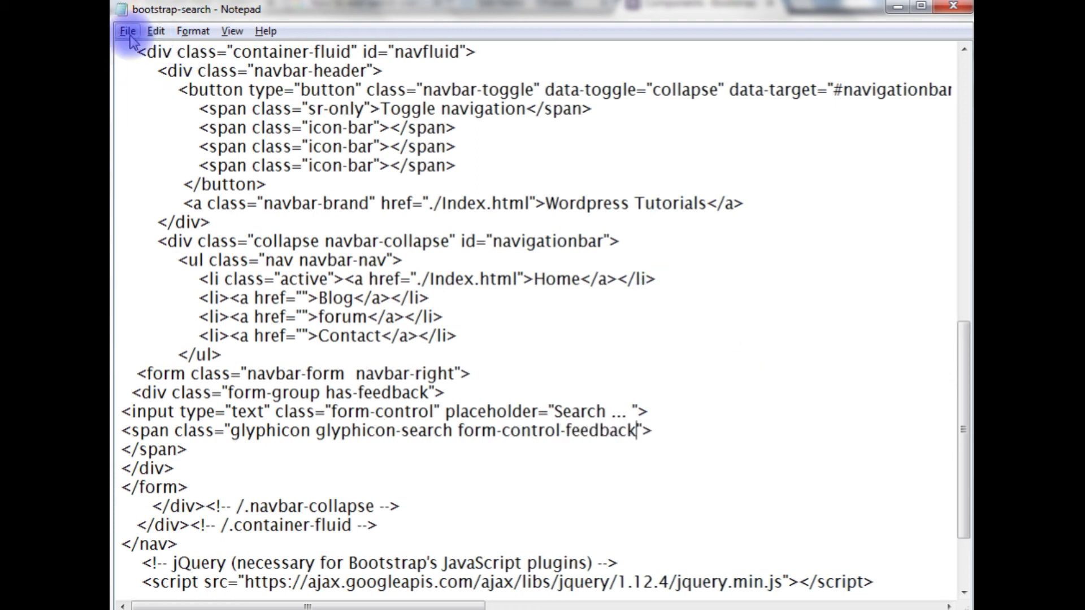
mouse_move(435, 293)
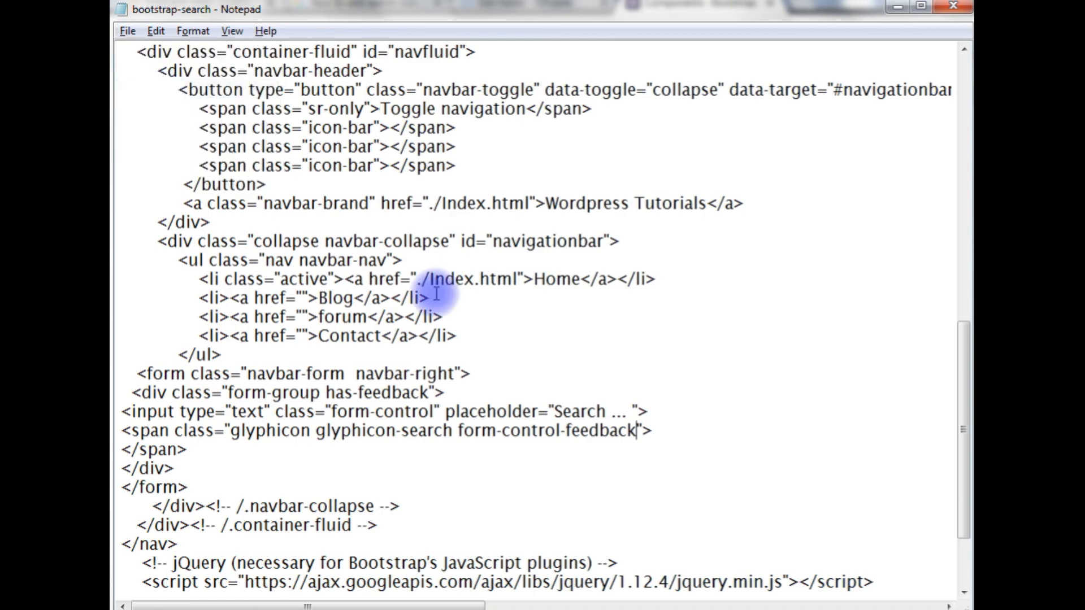
mouse_move(329, 487)
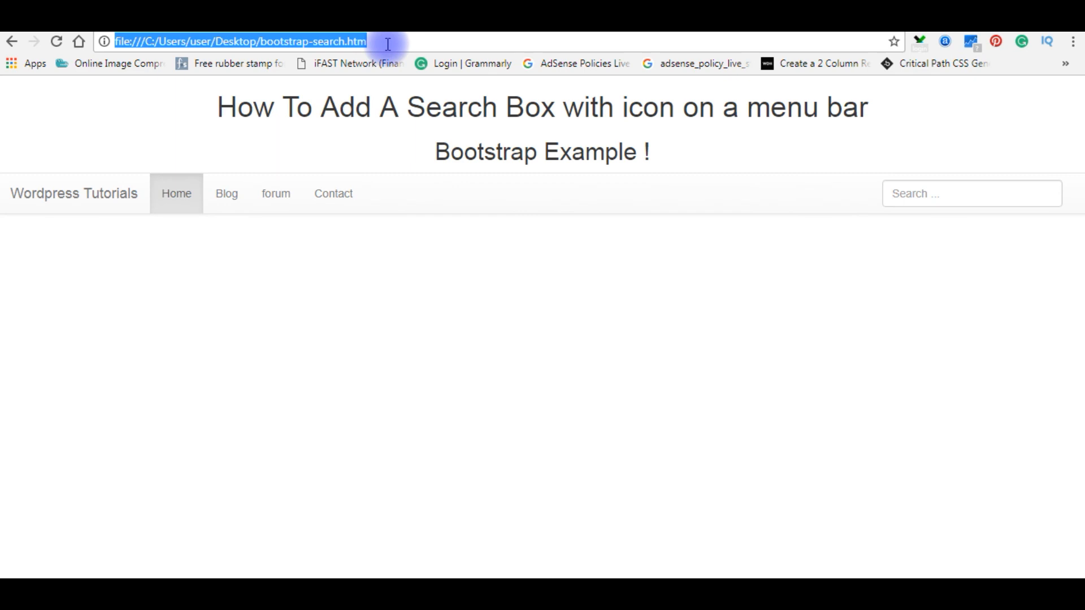
Reload bootstrap-search.htm in Chrome to check the updated navbar search box
key("Return")
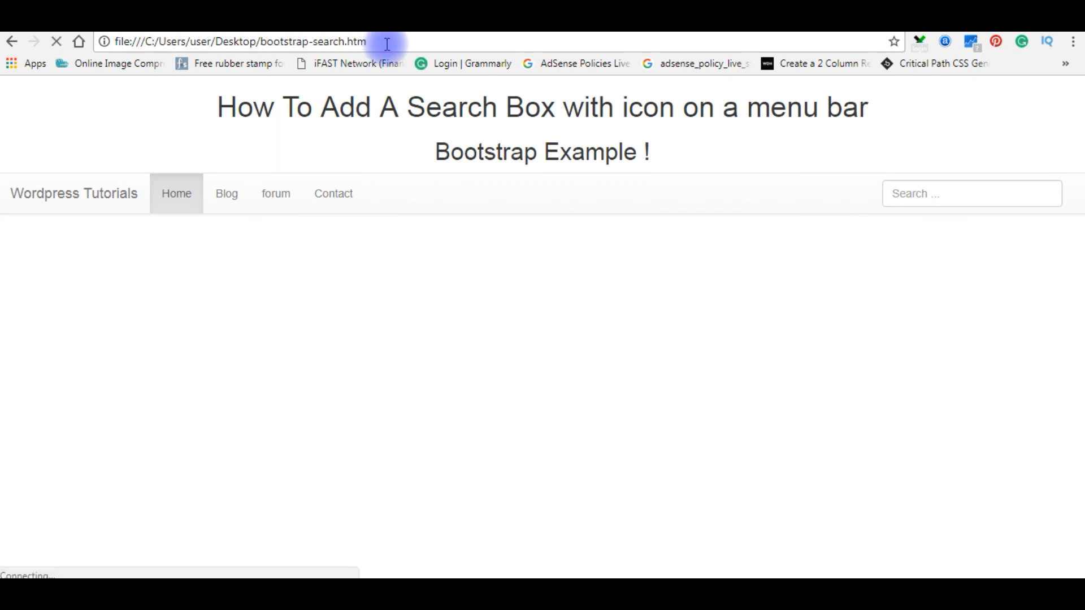